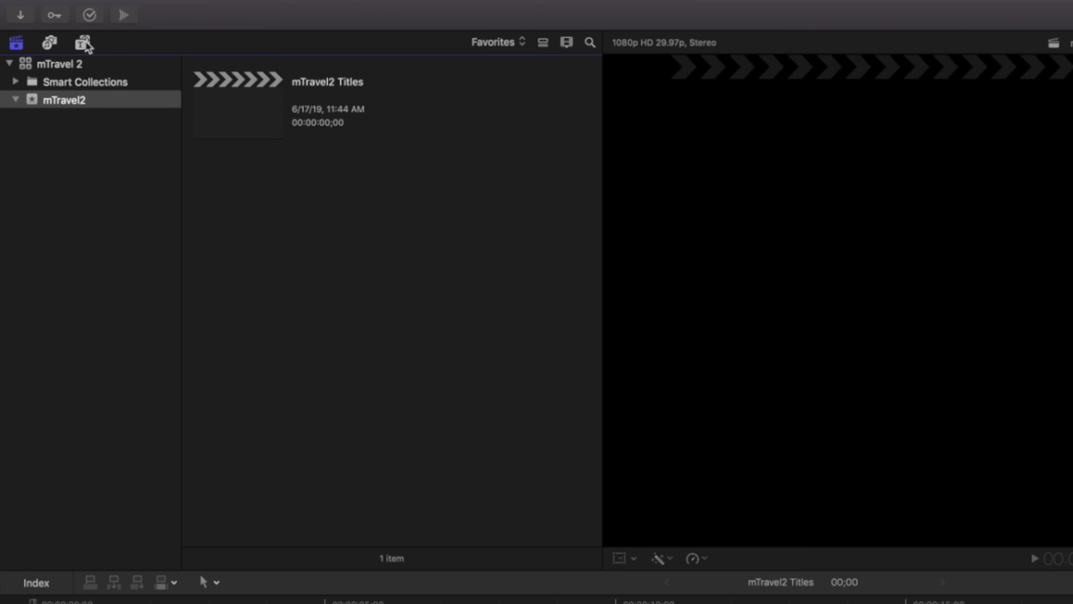
- Show the Titles and Generators browser and preview the mTravel 2 backgrounds
left_click(84, 42)
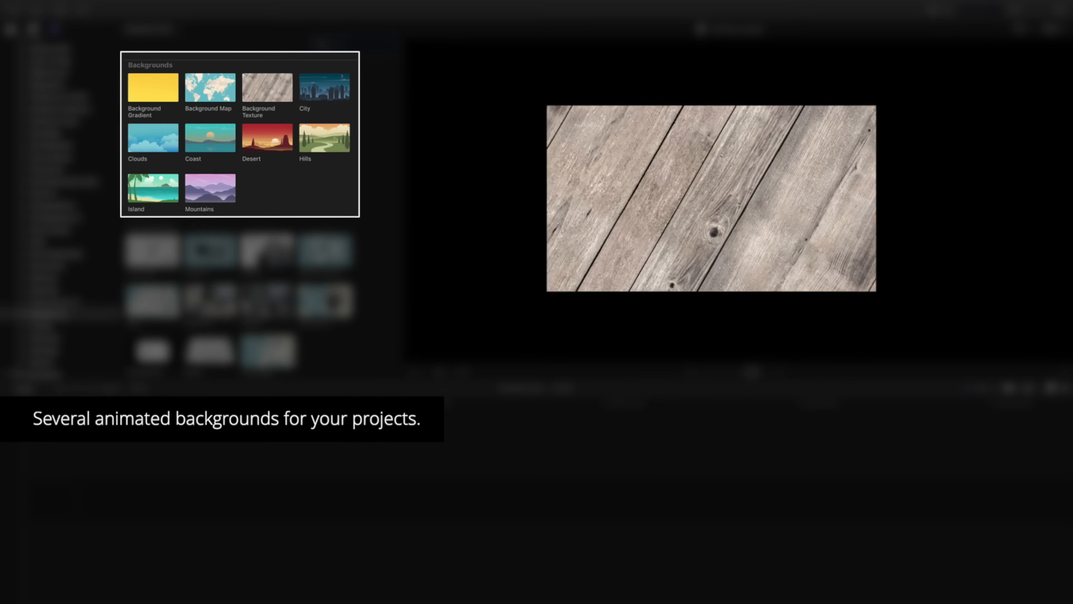
left_click(153, 138)
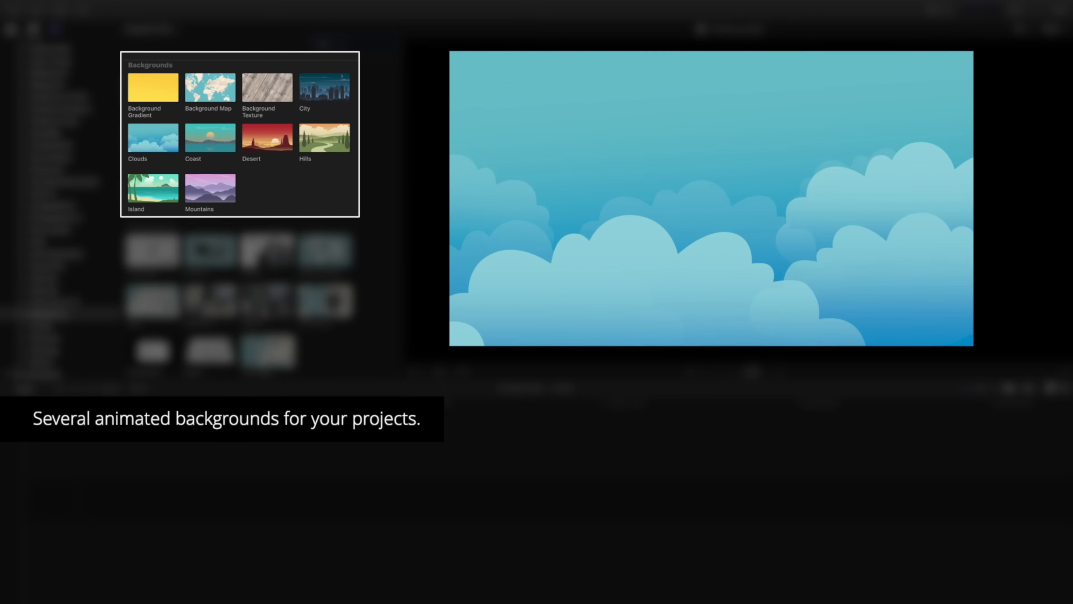
left_click(323, 138)
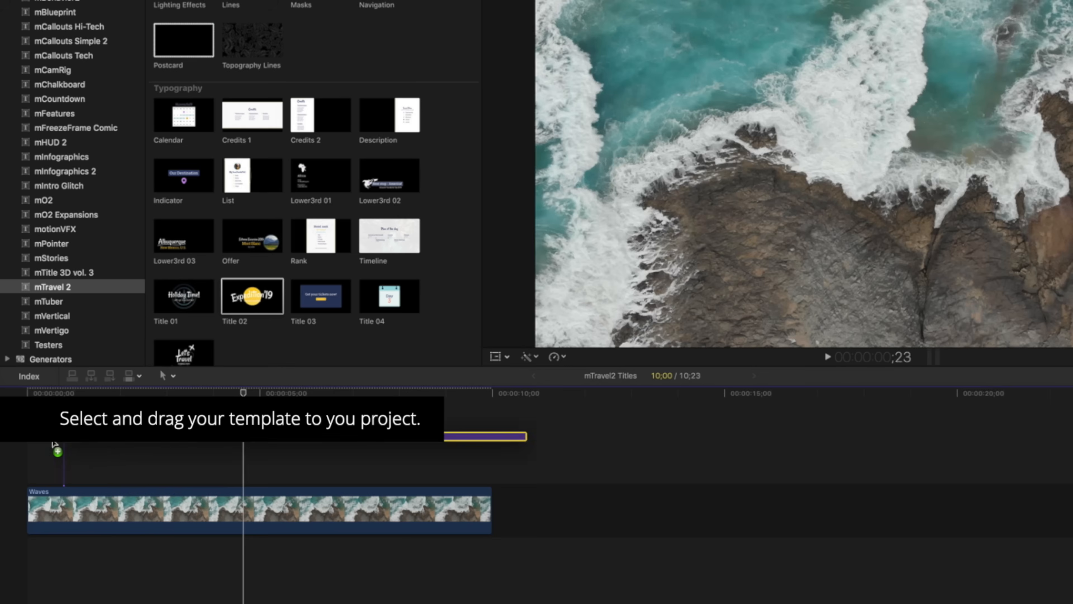
- Place the Title 02 'Epic Vacation '19' template as a connected clip above Waves
left_click_drag(252, 296, 236, 473)
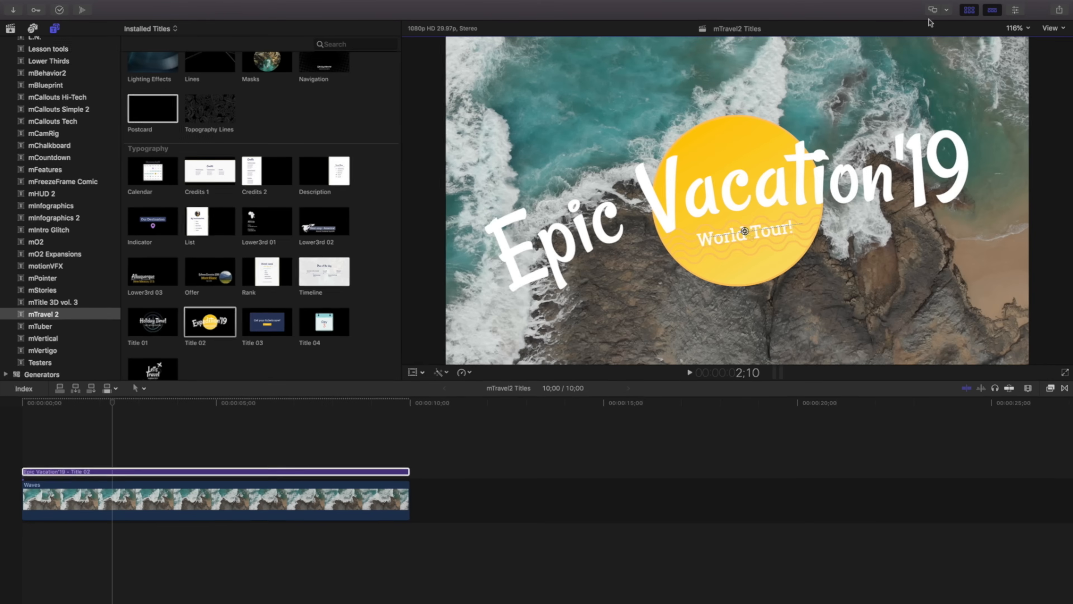
- In the title's published parameters, switch the font to Rock Salt
left_click(995, 12)
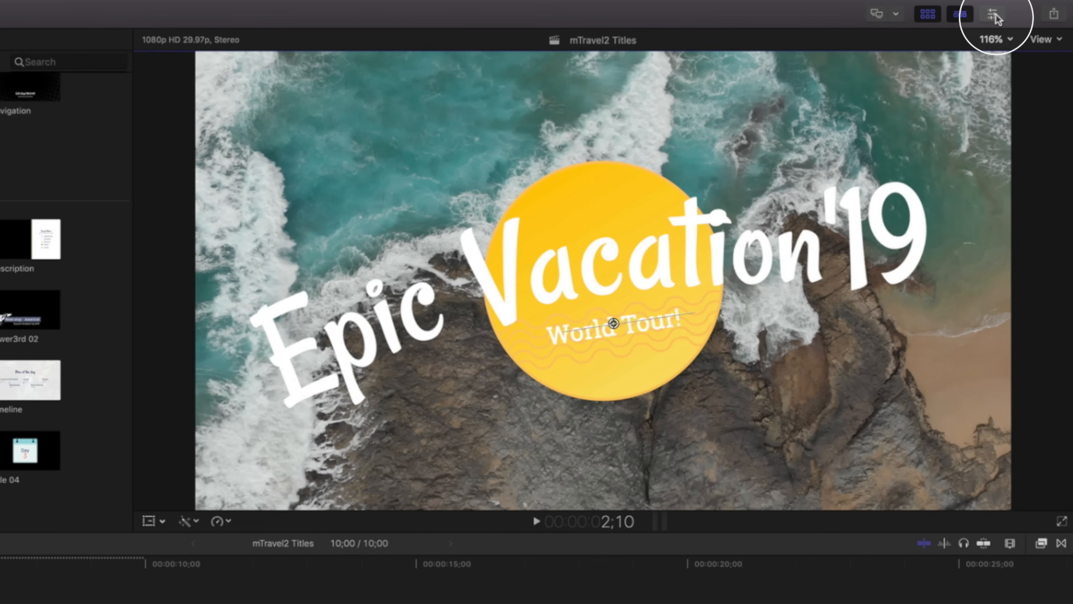
left_click(993, 14)
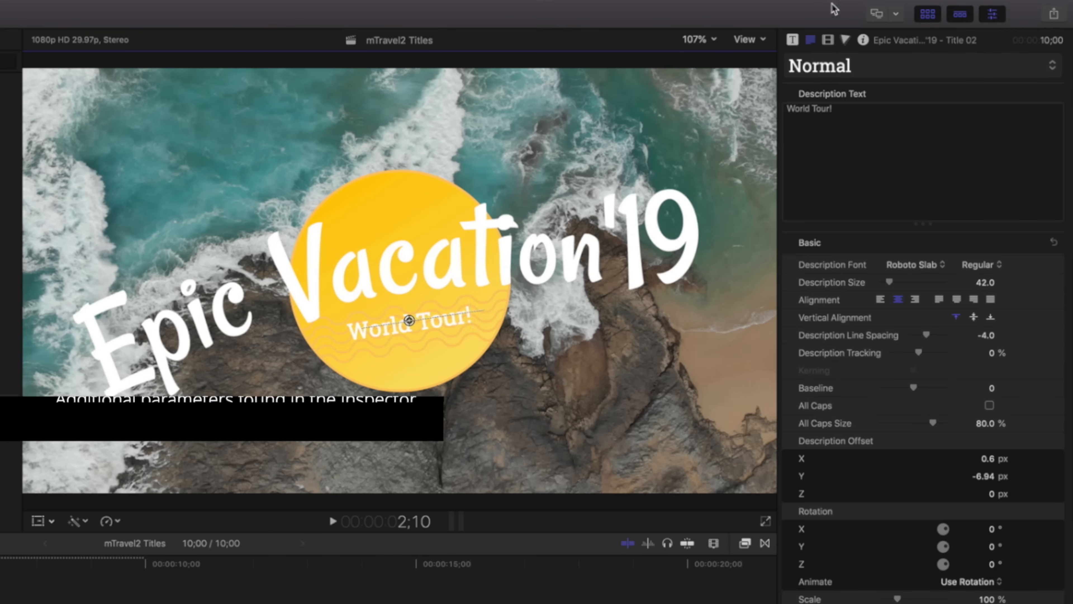
left_click(792, 40)
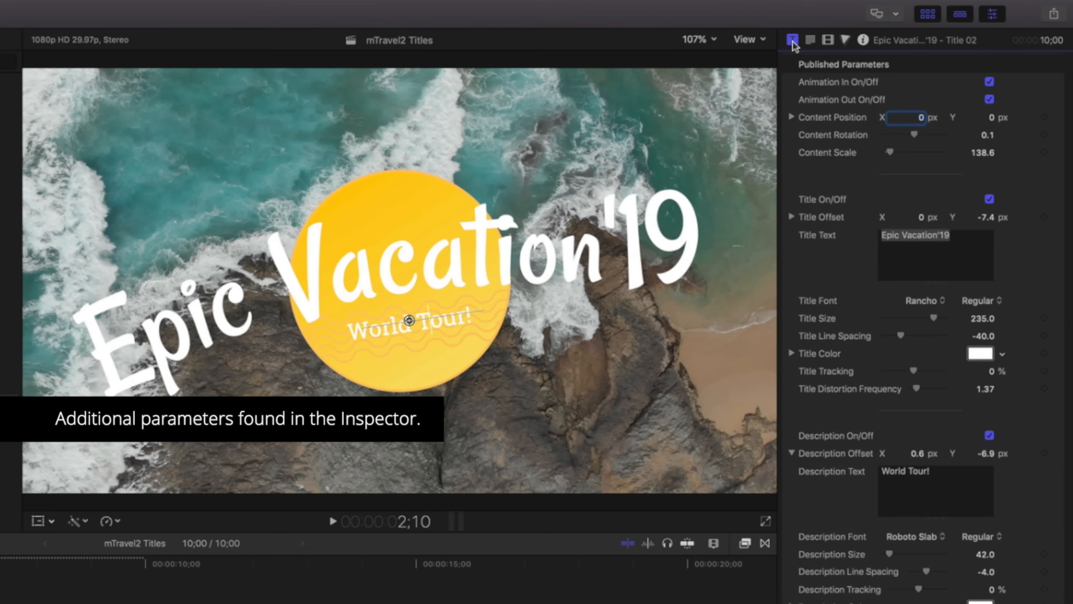
mouse_move(892, 153)
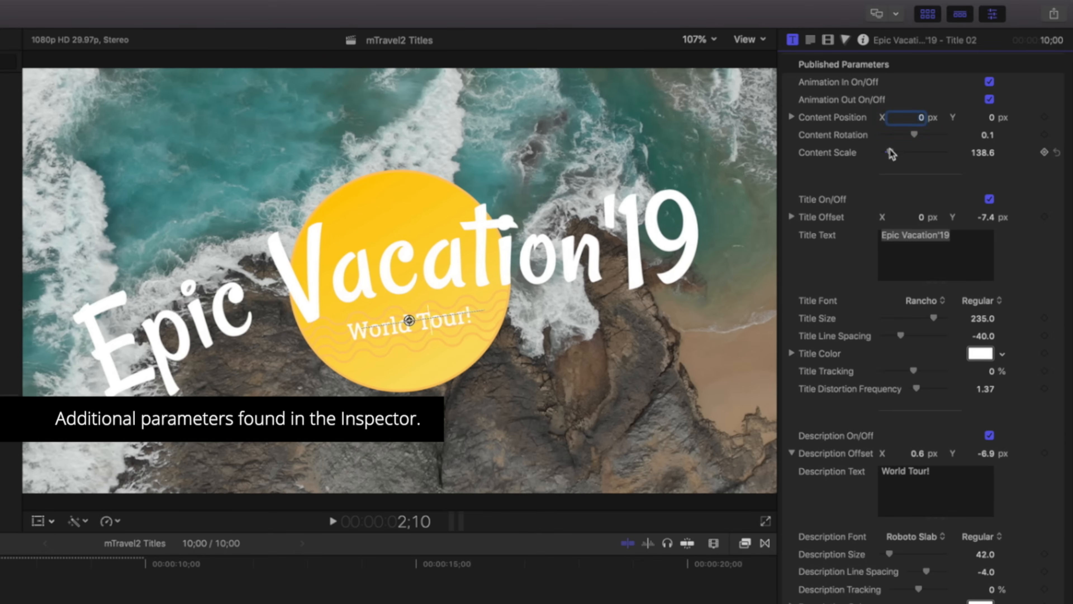
mouse_move(933, 303)
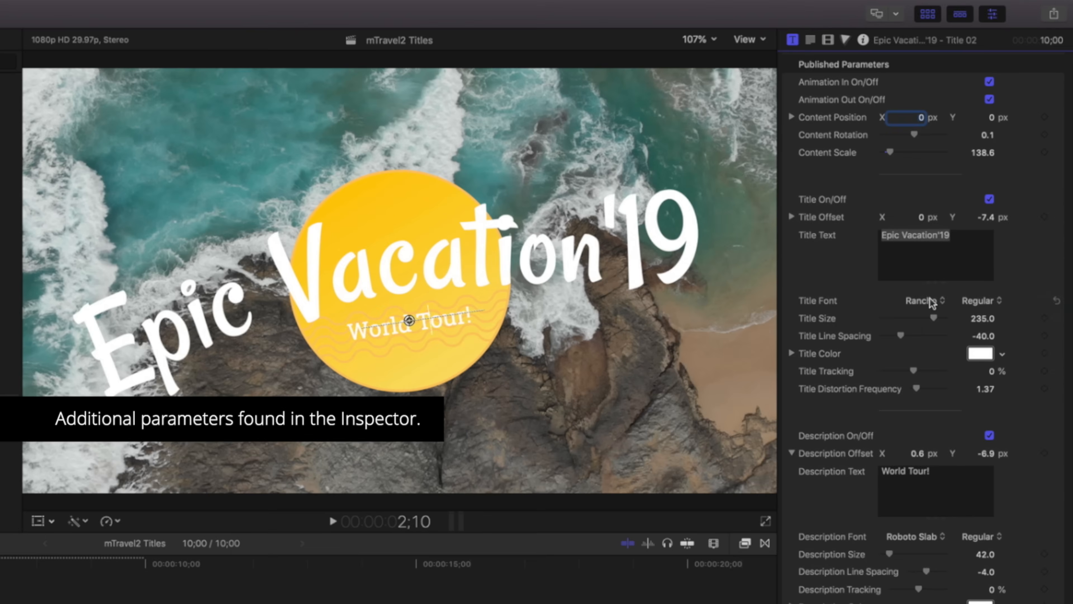
left_click(921, 300)
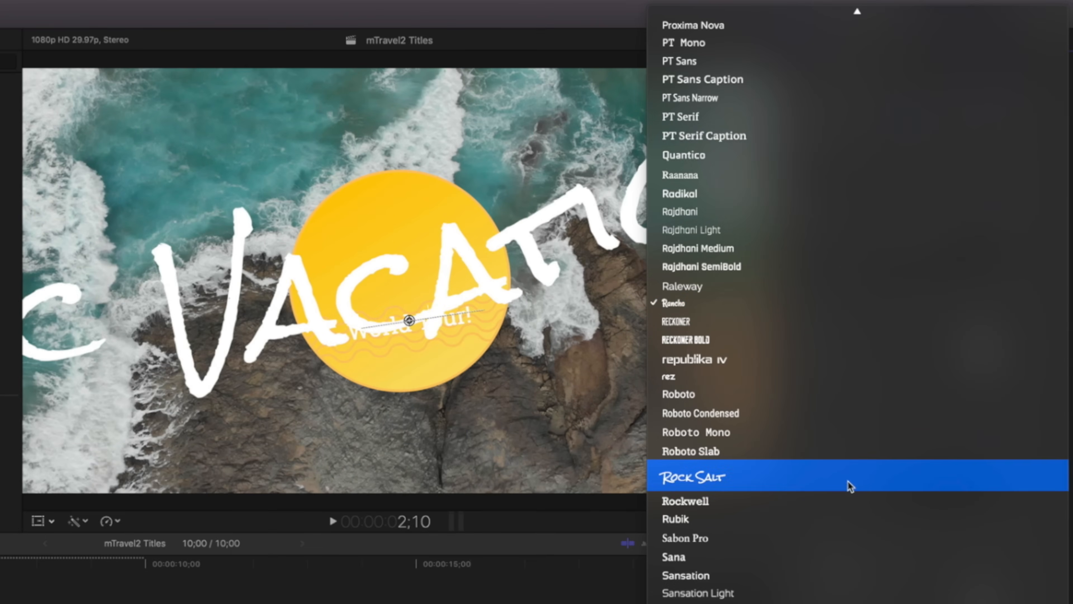
left_click(692, 476)
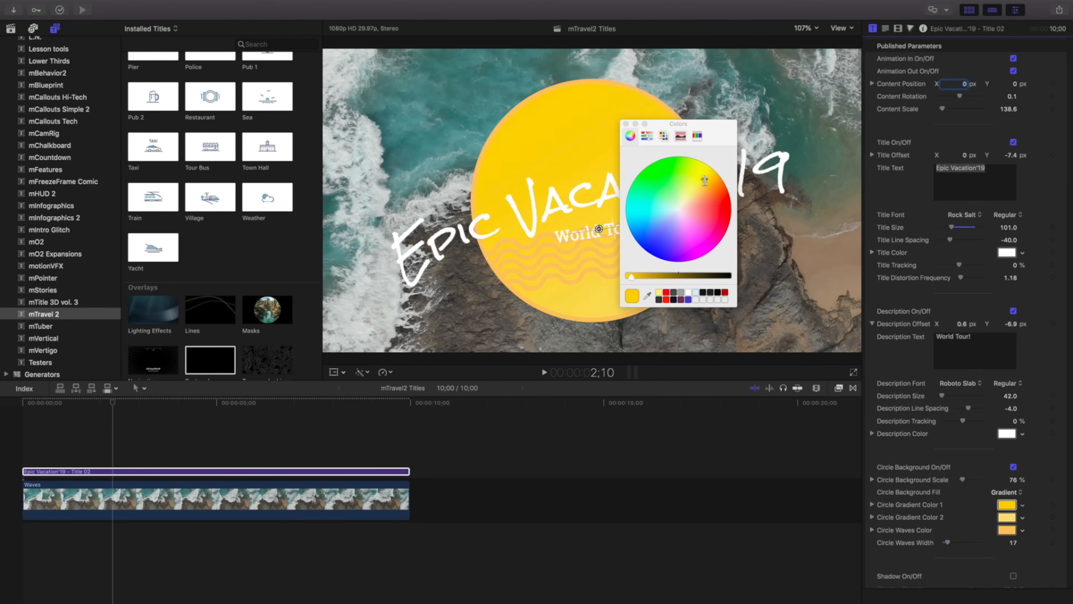
- Make the circle's first gradient colour orange and adjust the drop shadow
left_click(693, 191)
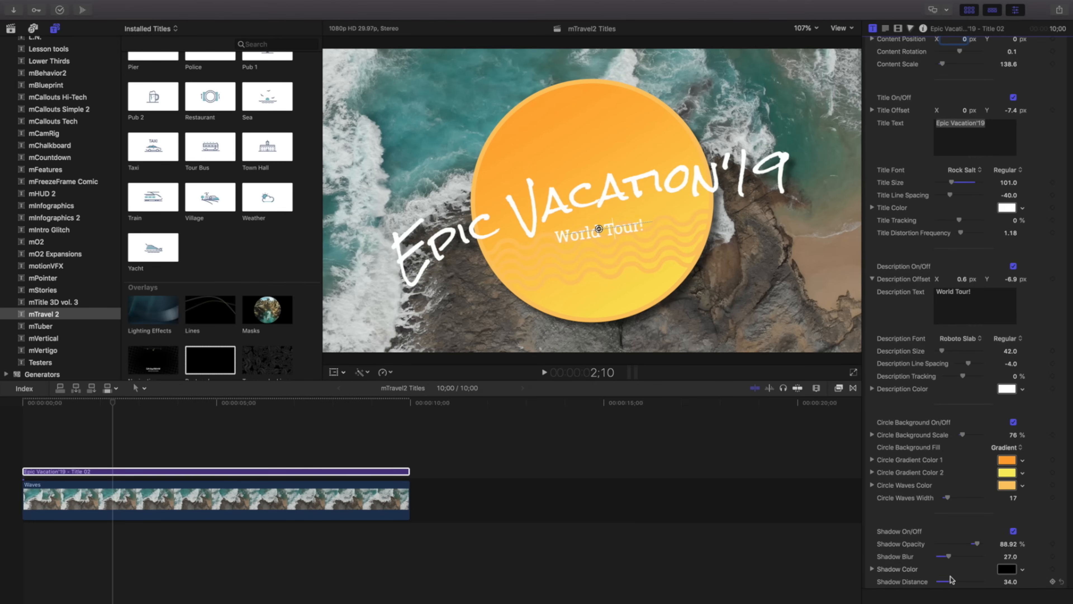
left_click(543, 373)
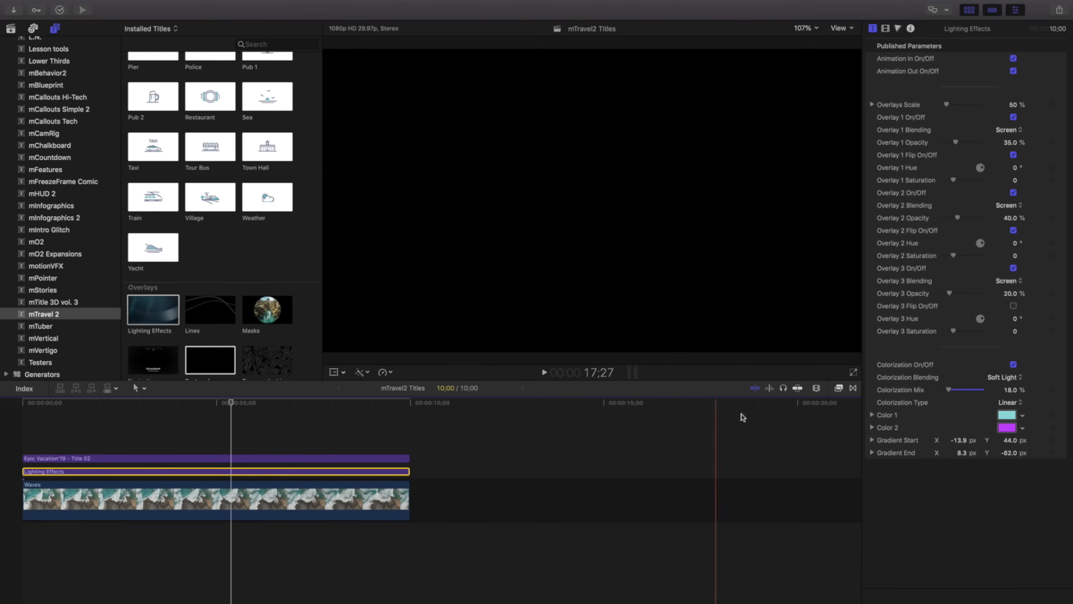
- Give Lighting Effects a new second colour, Radial colorization and about 25% mix
left_click(1008, 415)
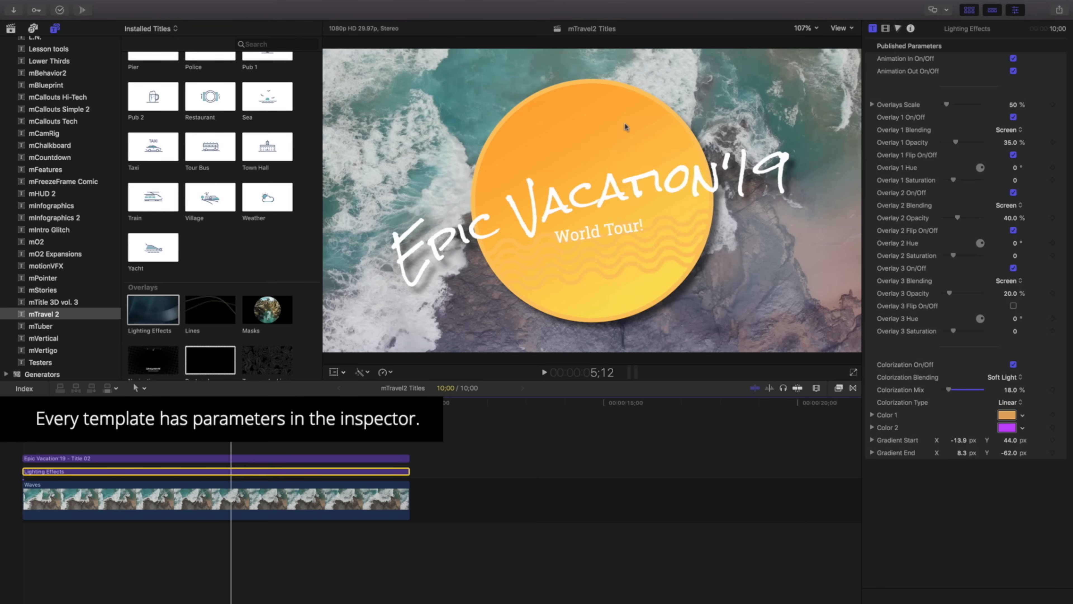
left_click(1012, 427)
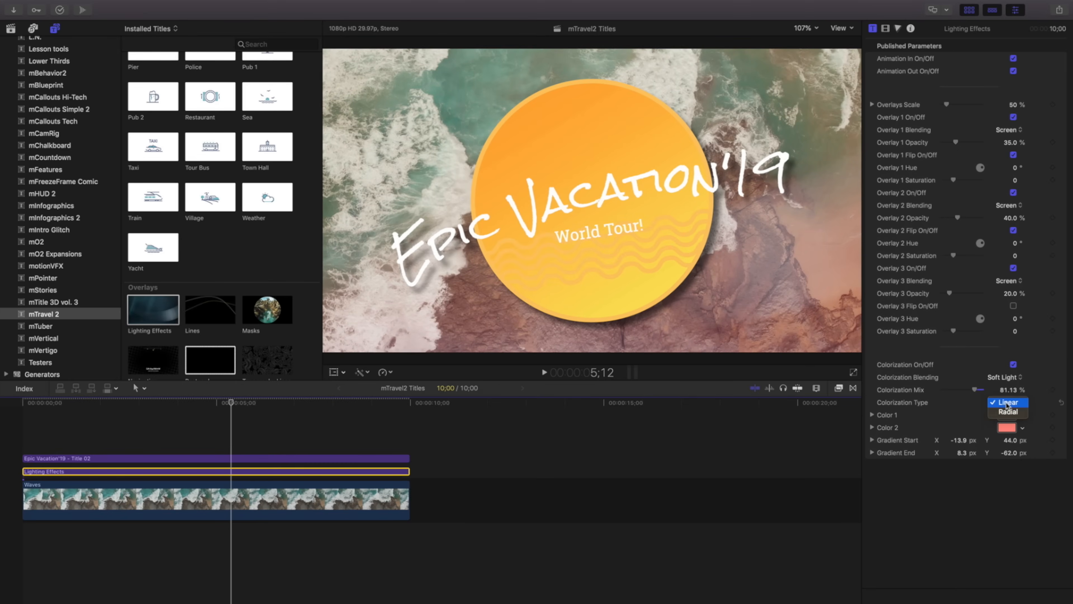
left_click(1007, 410)
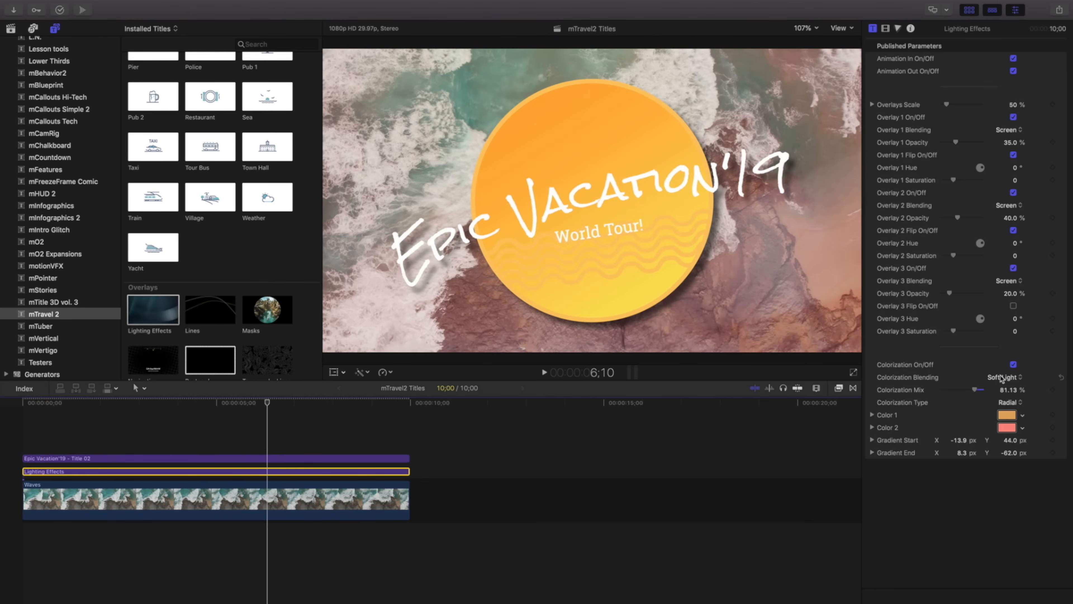
left_click_drag(983, 390, 951, 390)
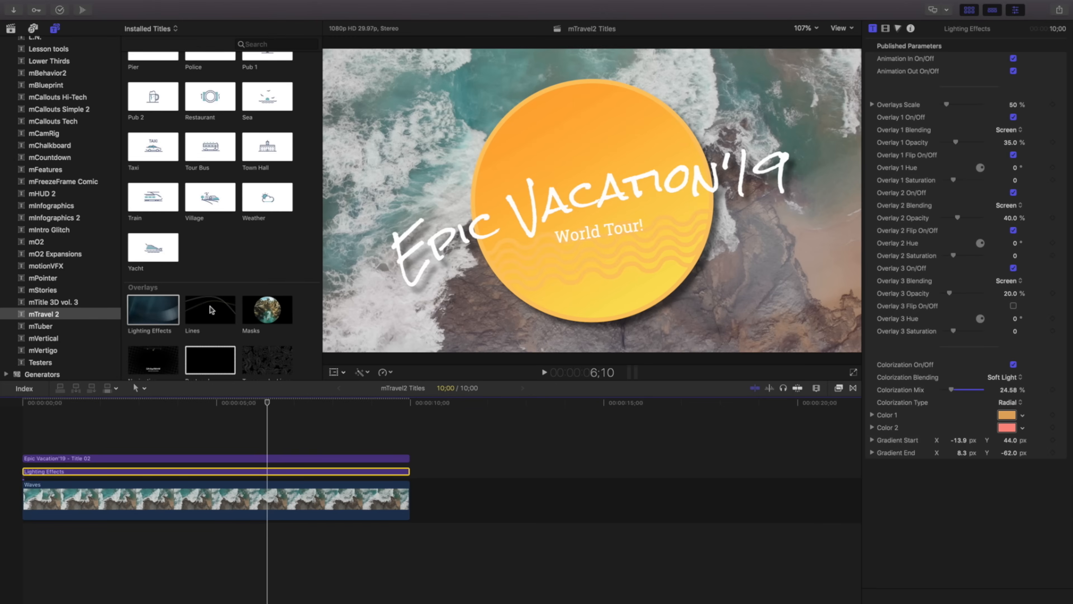
- Add the Lines overlay to the project
left_click_drag(210, 309, 260, 472)
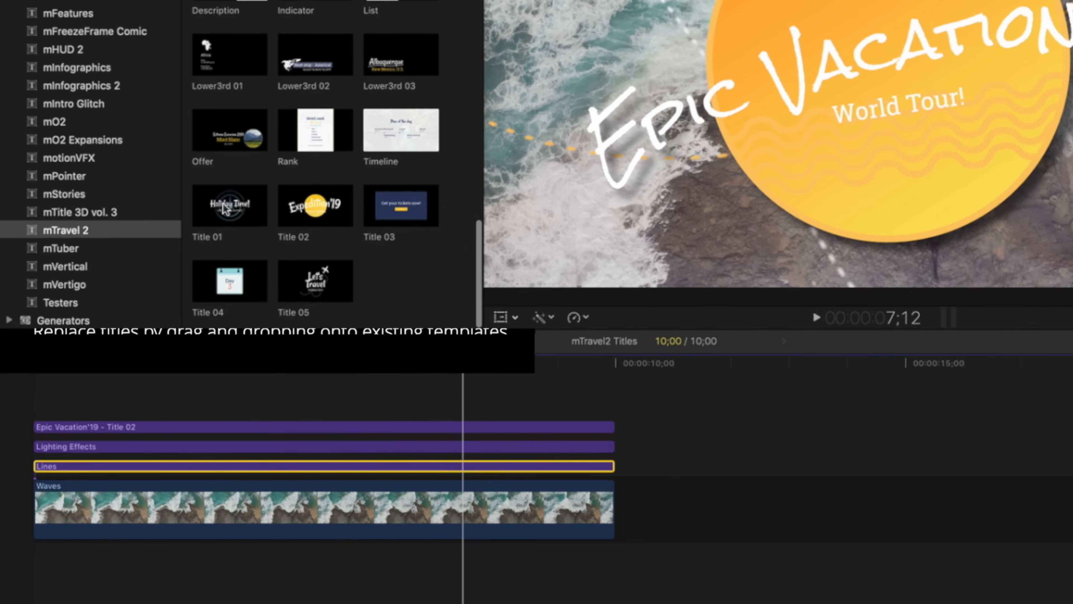
- Replace the Epic Vacation title with the Title 01 template
left_click(230, 205)
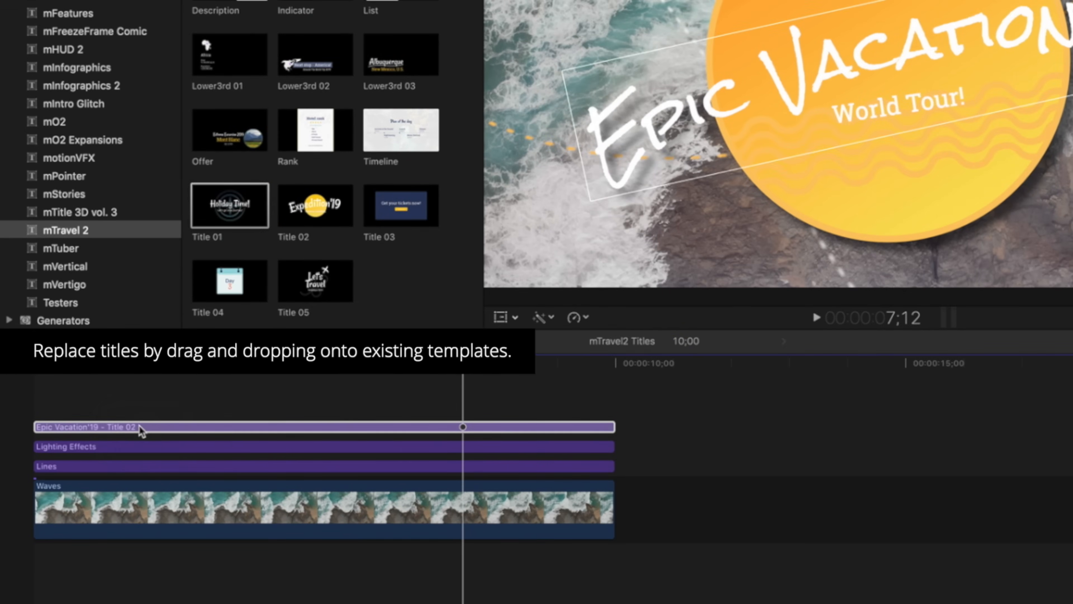
left_click_drag(229, 205, 137, 427)
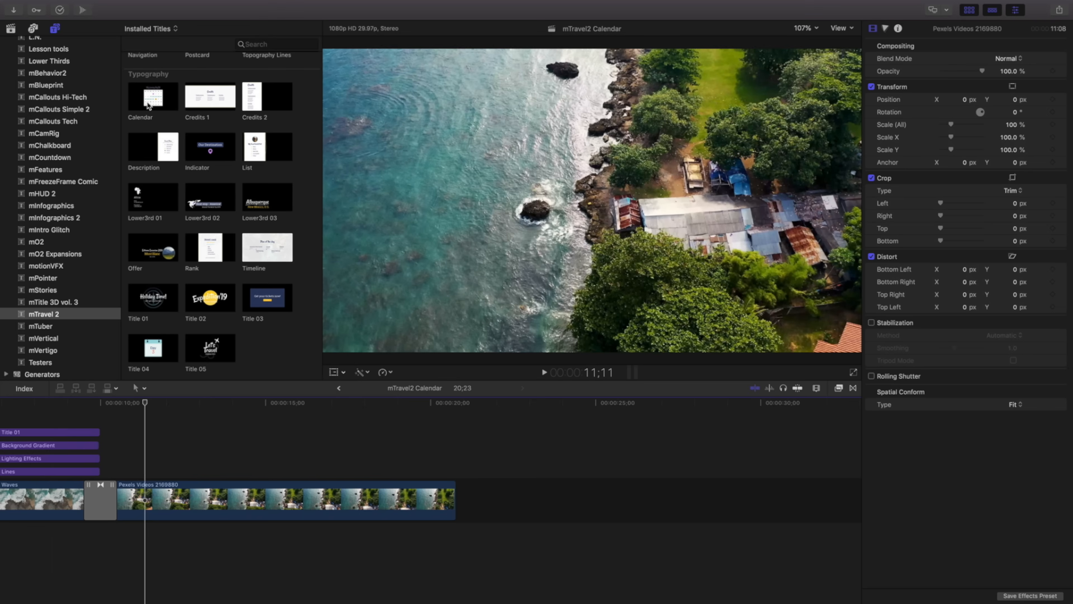
- Add the Calendar template above the aerial clip and shorten its duration
left_click(152, 95)
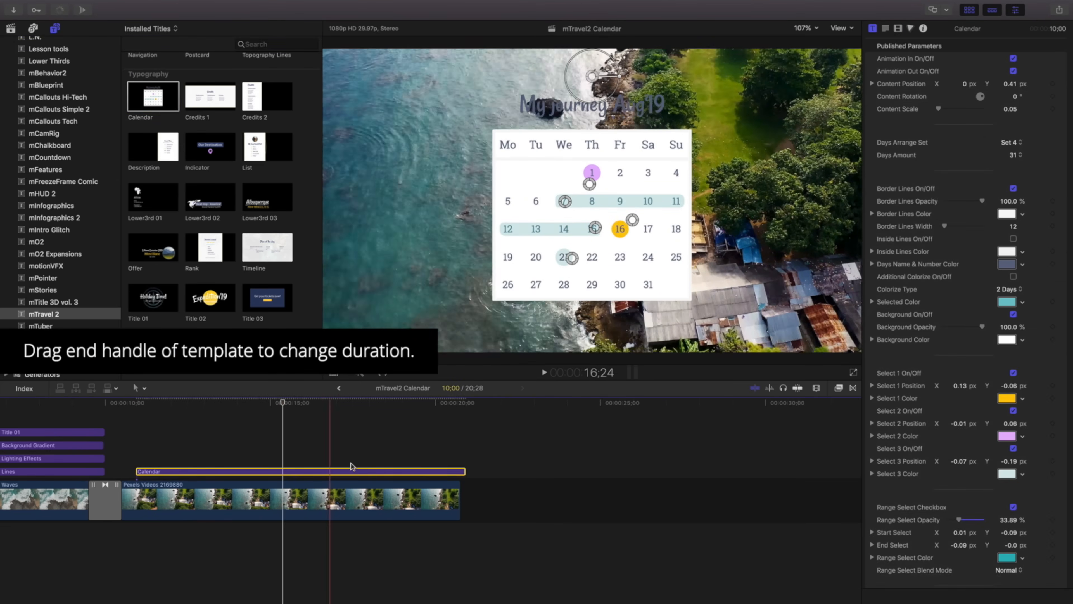
left_click_drag(464, 470, 298, 471)
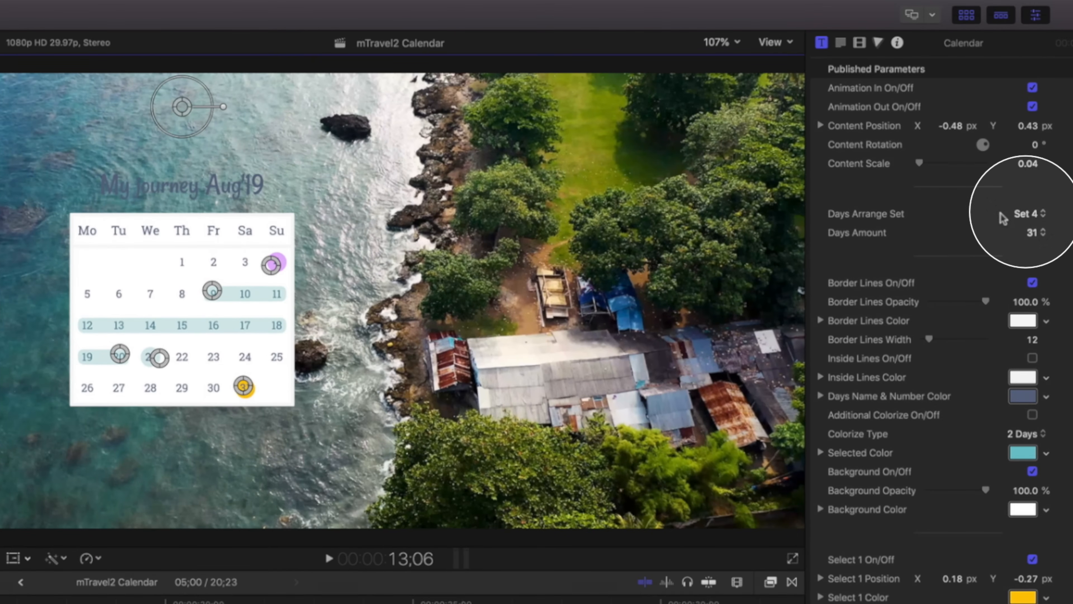
- Try day arrangement Sets 1, 2 and 3 so the month starts on Thursday
left_click(1025, 213)
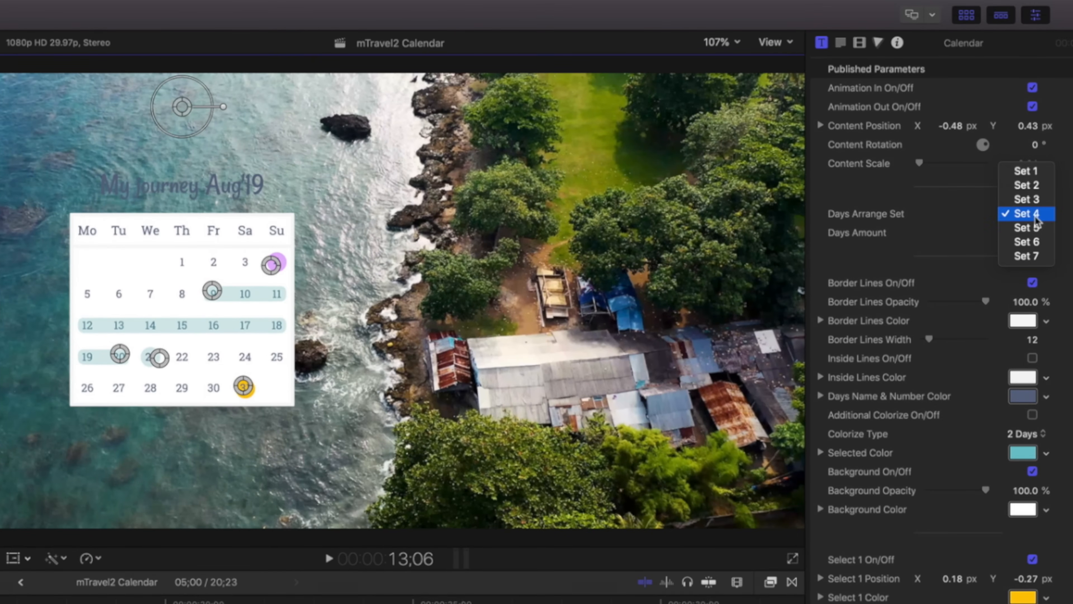
left_click(1025, 171)
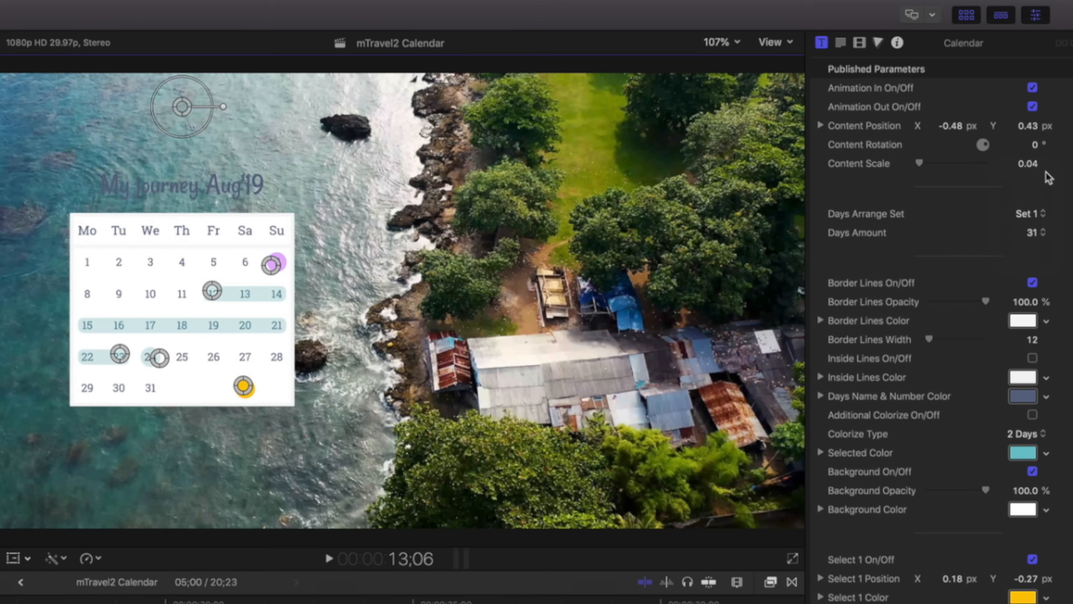
left_click(1039, 213)
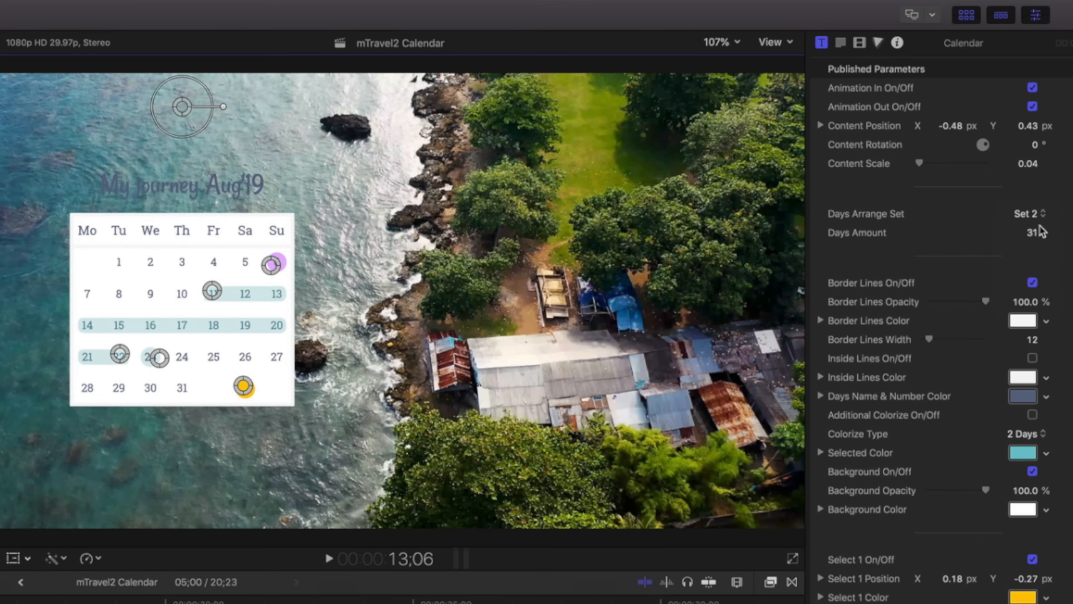
left_click(1044, 210)
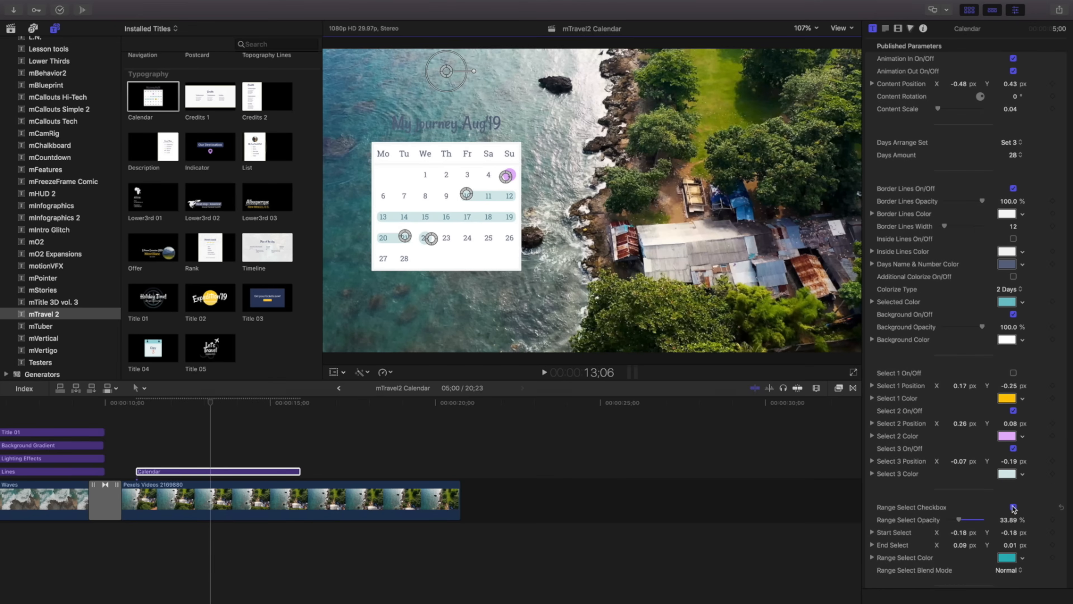
- Retitle the calendar to read 'February Trip'
scroll("down", 3)
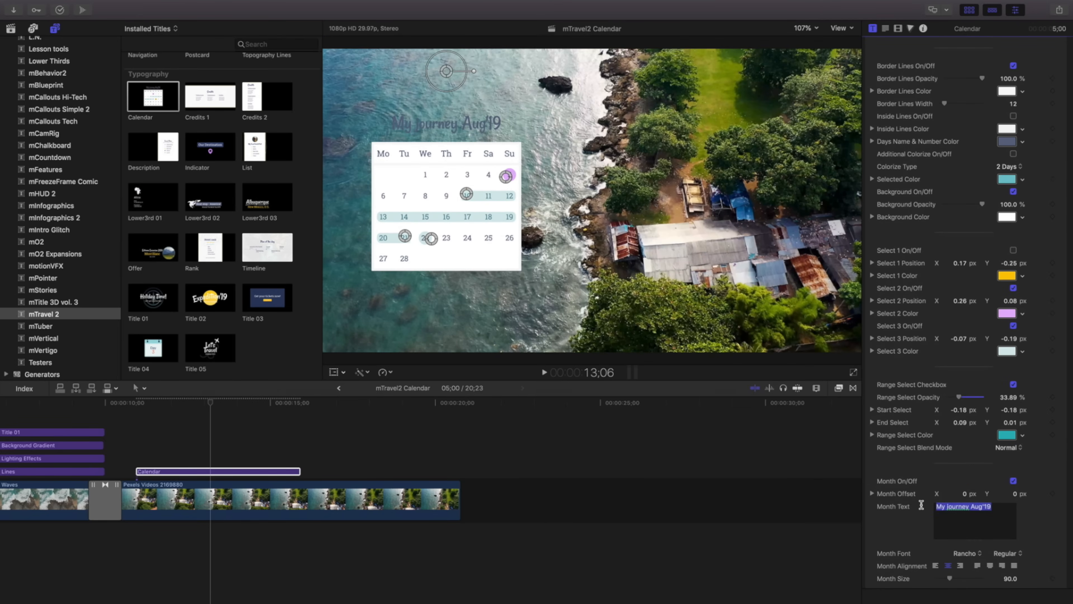
type("February")
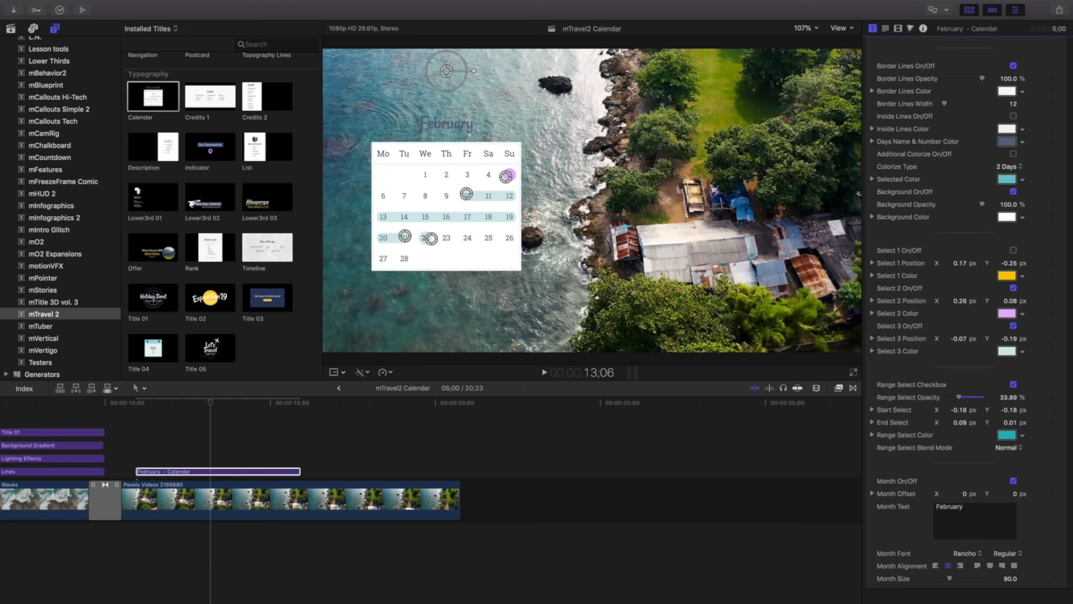
type("Trip")
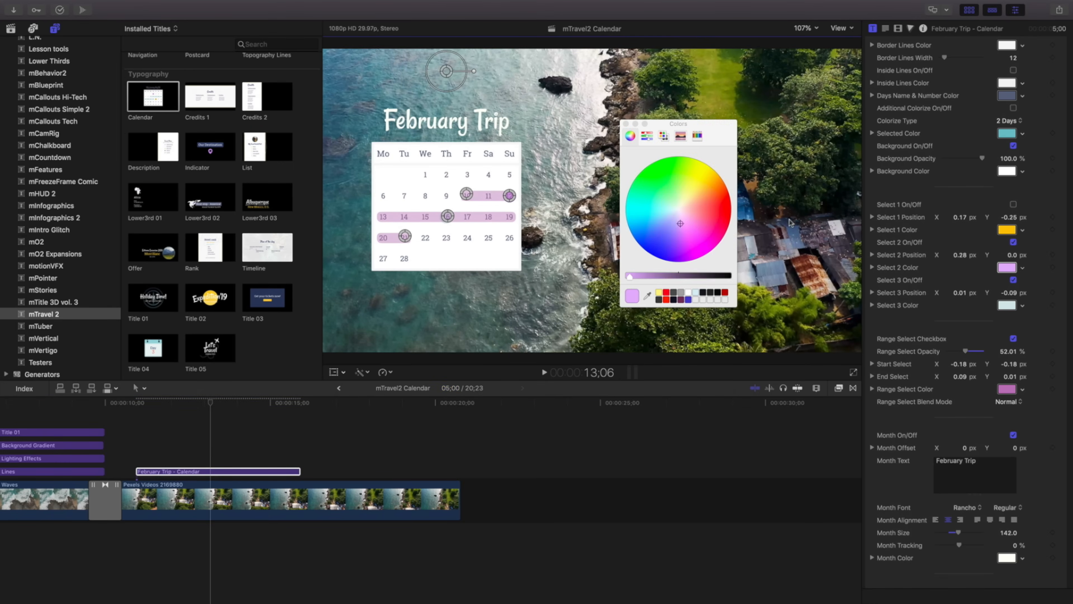
- Colour the second day marker green and enable and colour the third marker
left_click(658, 178)
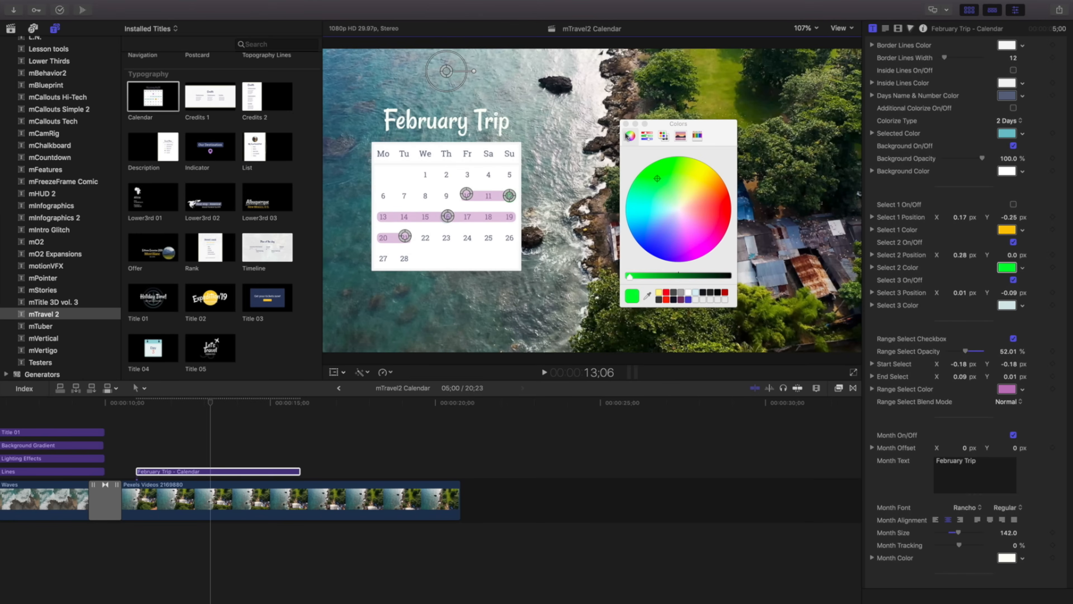
left_click(1012, 306)
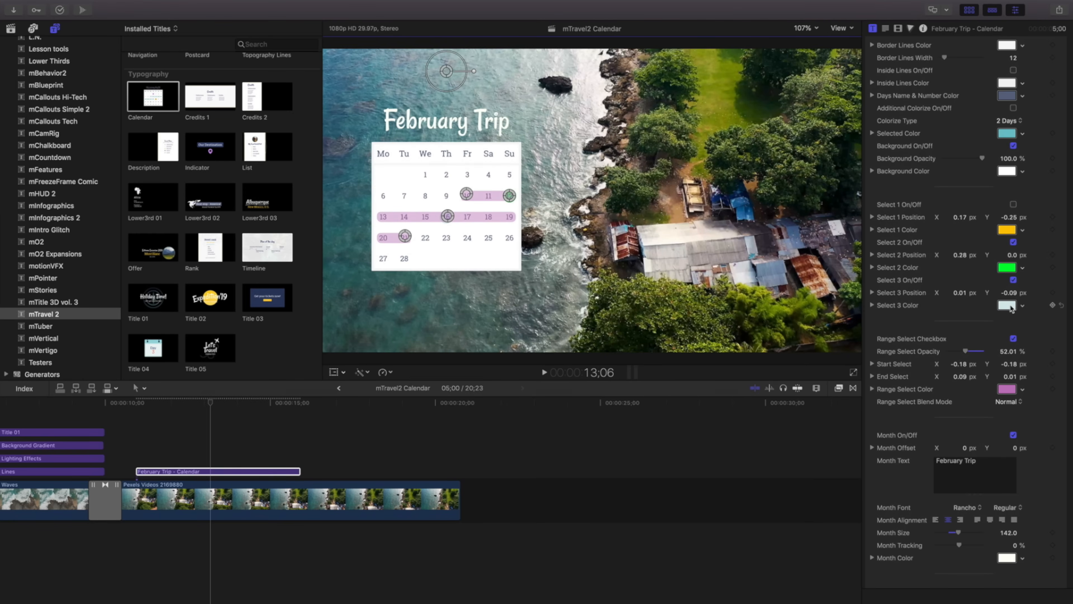
left_click(1008, 306)
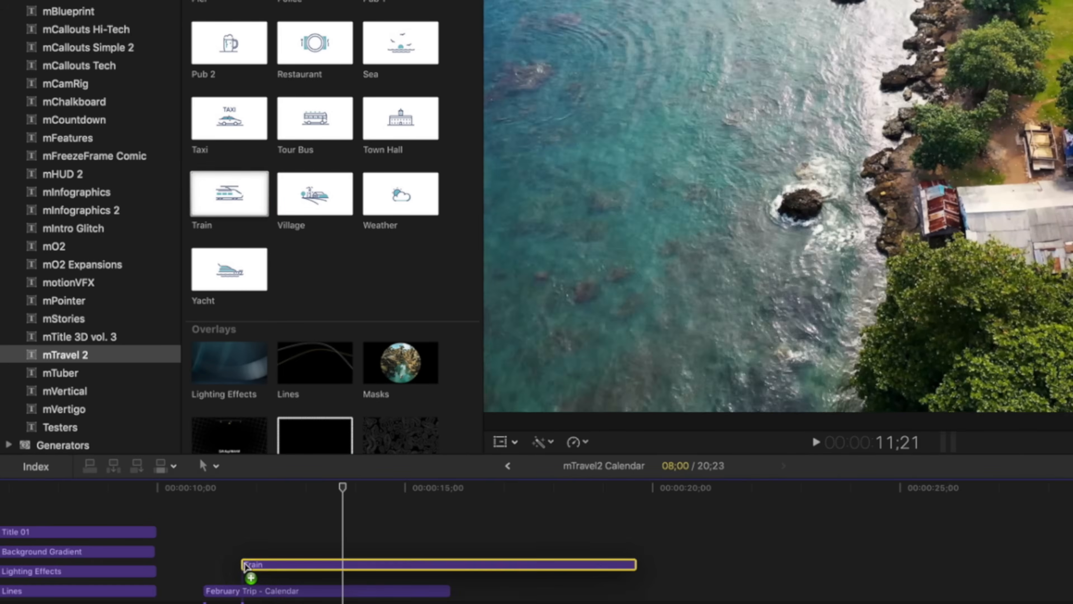
- Add the Train icon above the calendar, shrink it and place it beside a circled date
left_click_drag(634, 564, 342, 570)
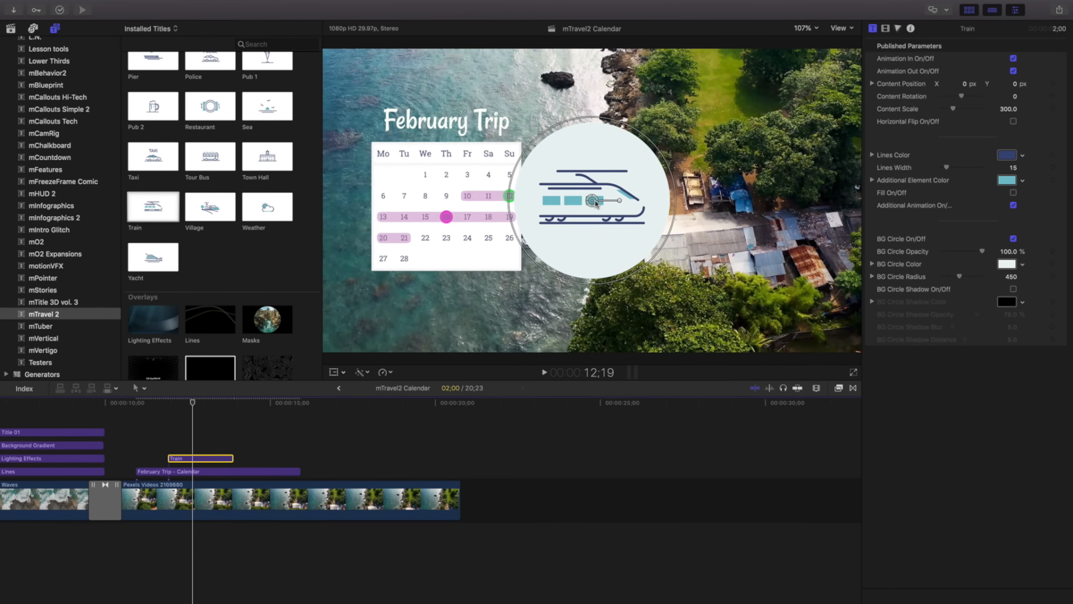
left_click_drag(969, 108, 942, 108)
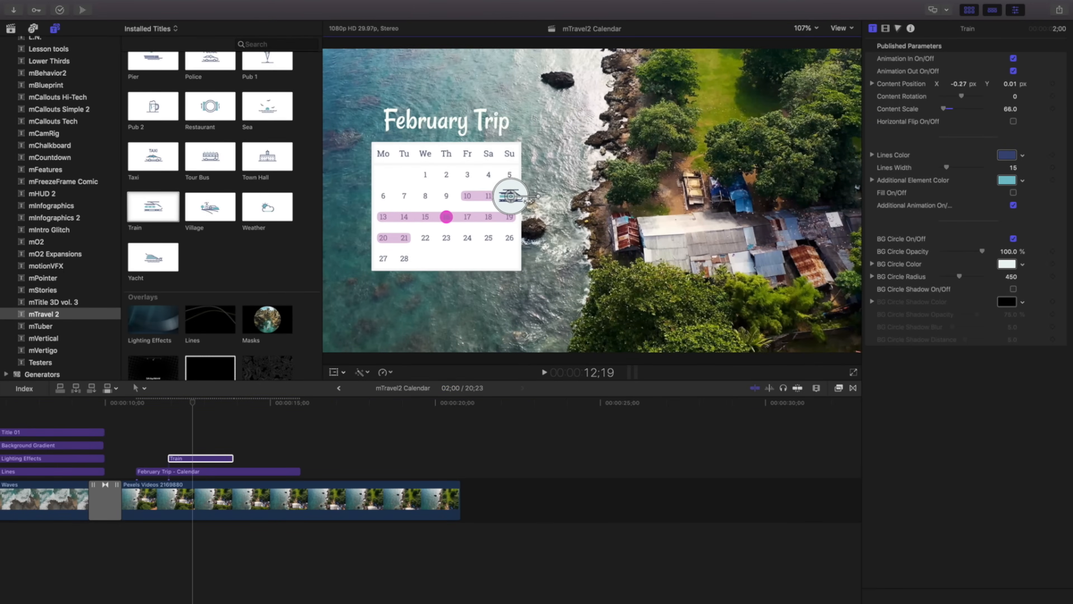
left_click_drag(527, 197, 510, 196)
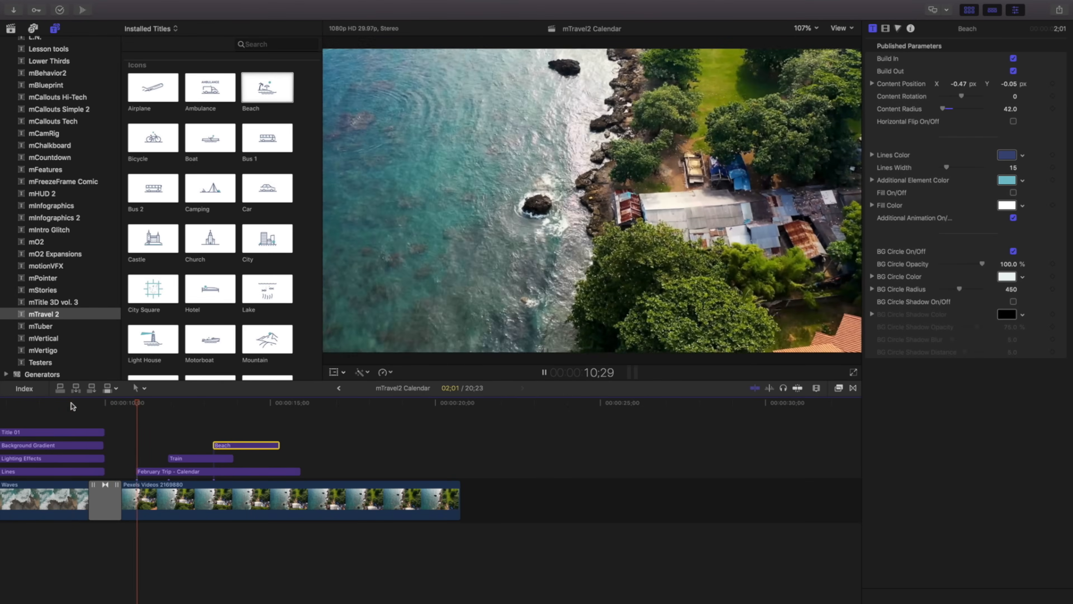
left_click(238, 403)
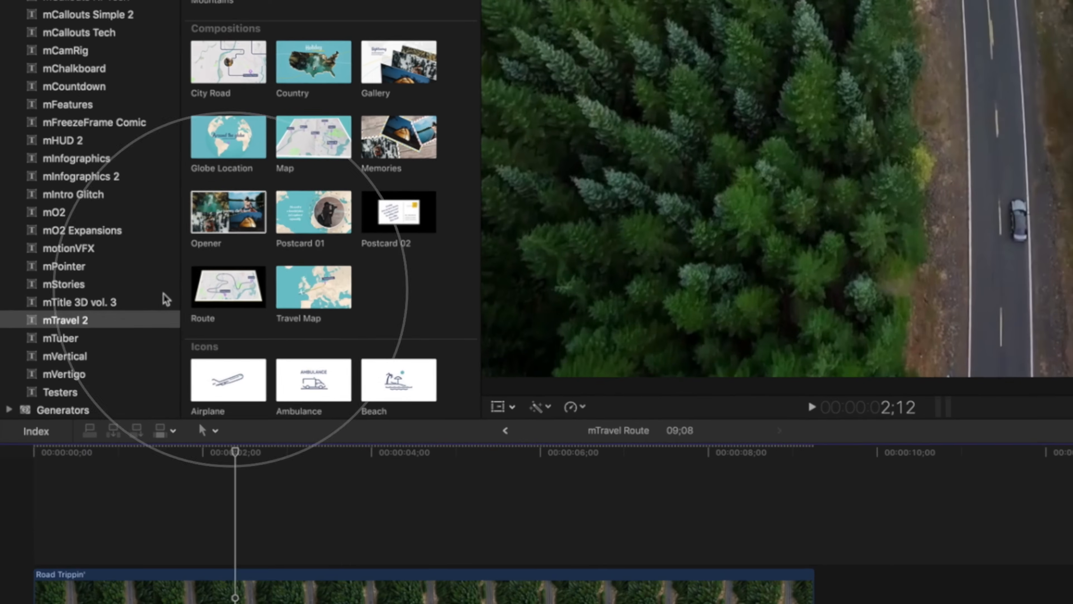
- Add the Route map composition over Road Trippin' and zoom the Viewer to reveal its controls
left_click(228, 286)
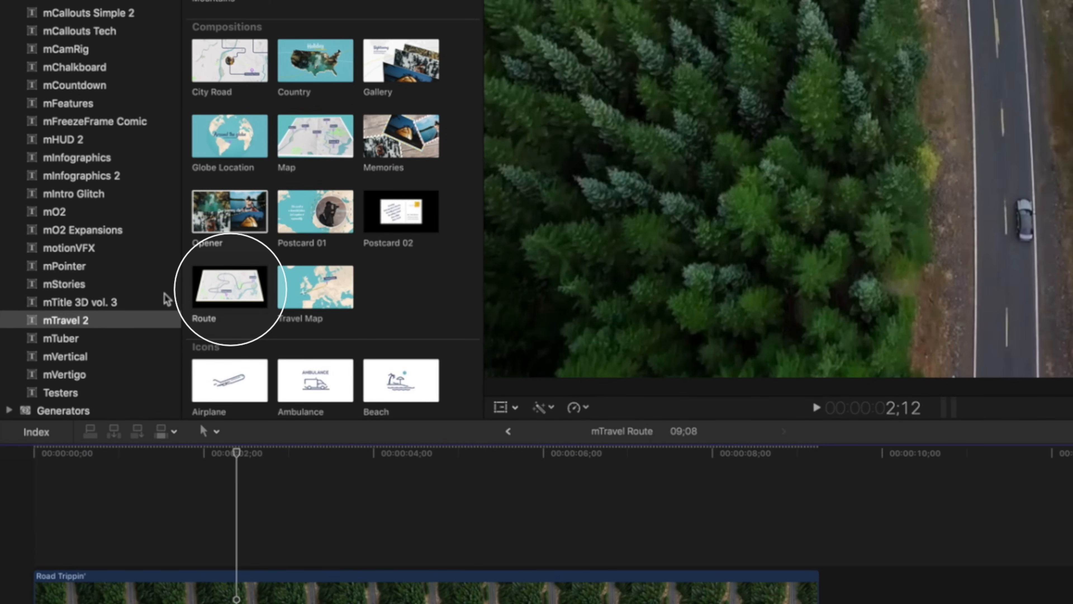
left_click(230, 287)
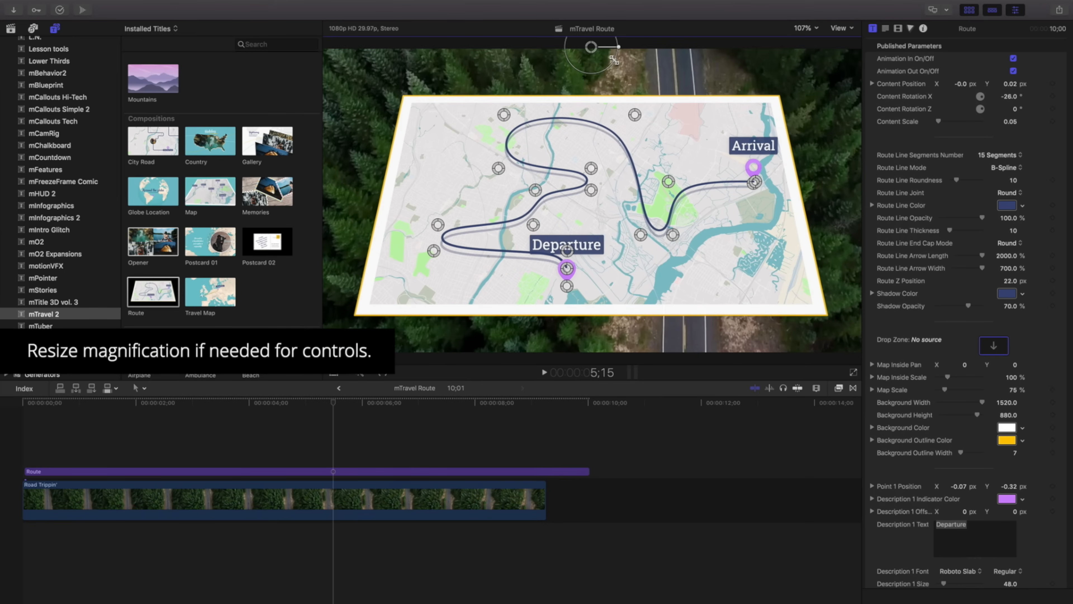
left_click(805, 28)
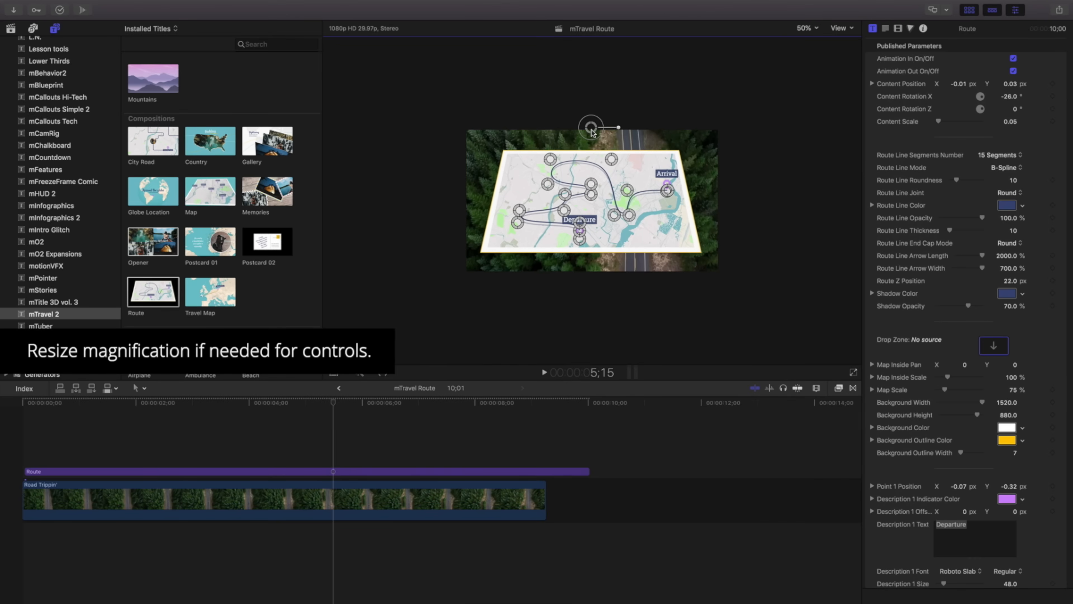
left_click(805, 28)
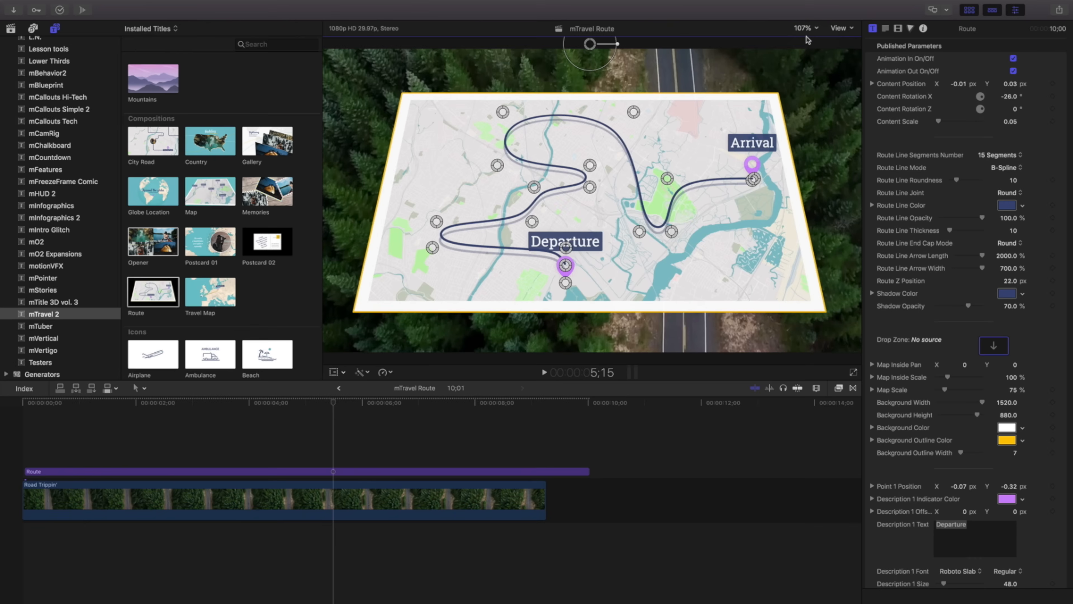
mouse_move(603, 85)
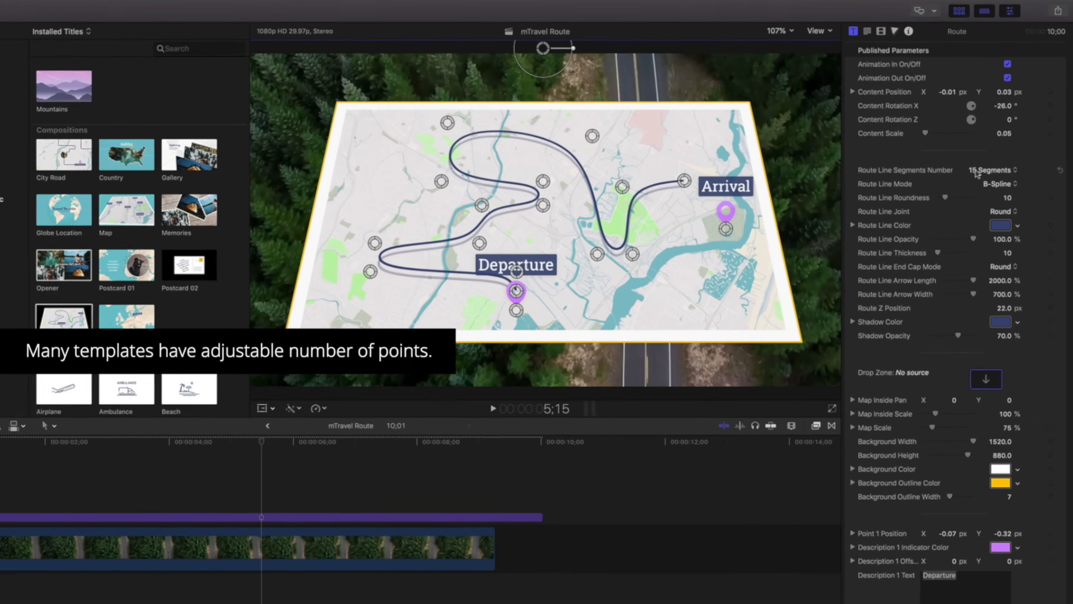
- Reduce the route line to 4 segments and reshape its curve between Departure and Arrival
left_click(991, 170)
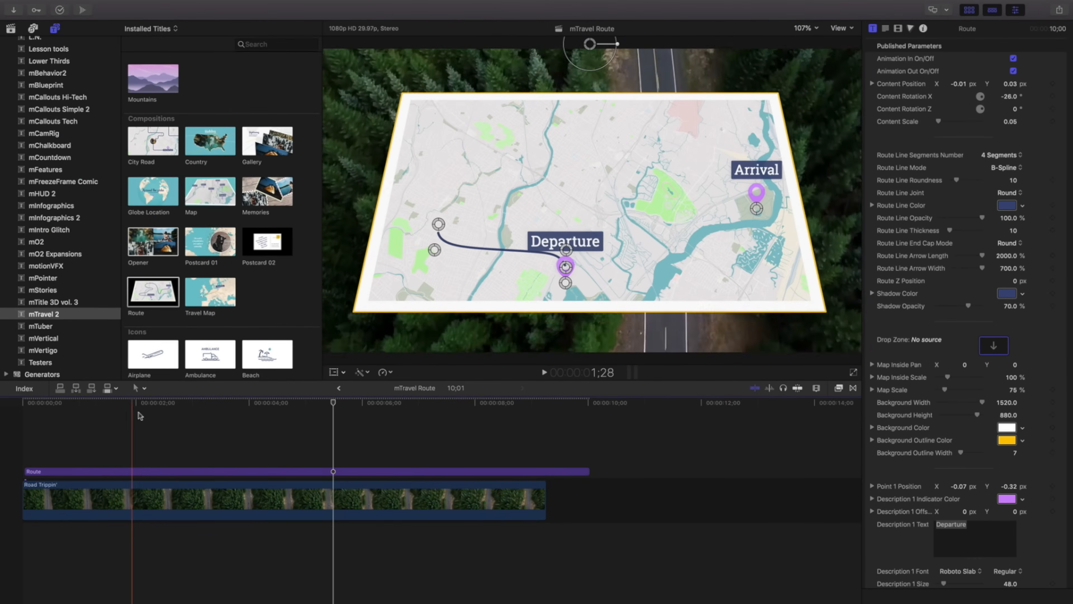
left_click(289, 403)
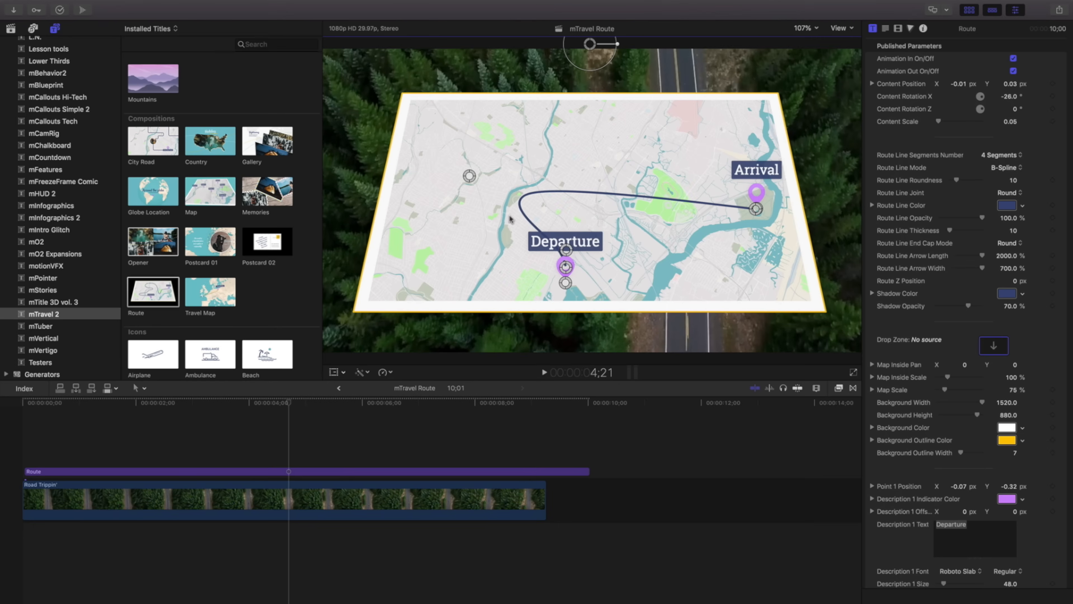
left_click_drag(565, 241, 463, 293)
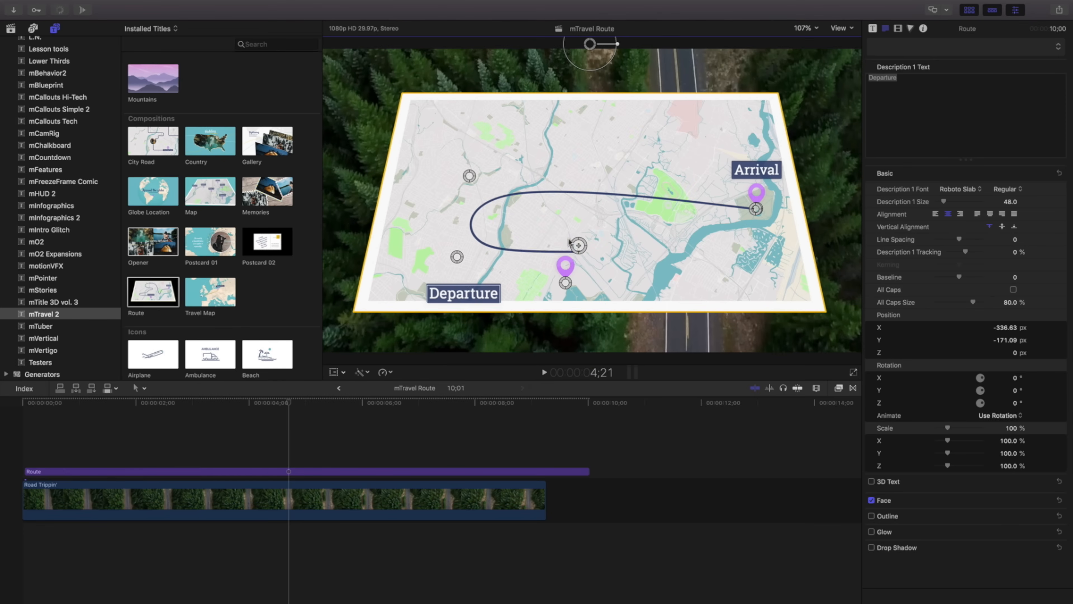
- Reposition the Departure label so it sits beside its pin
left_click_drag(565, 267, 556, 236)
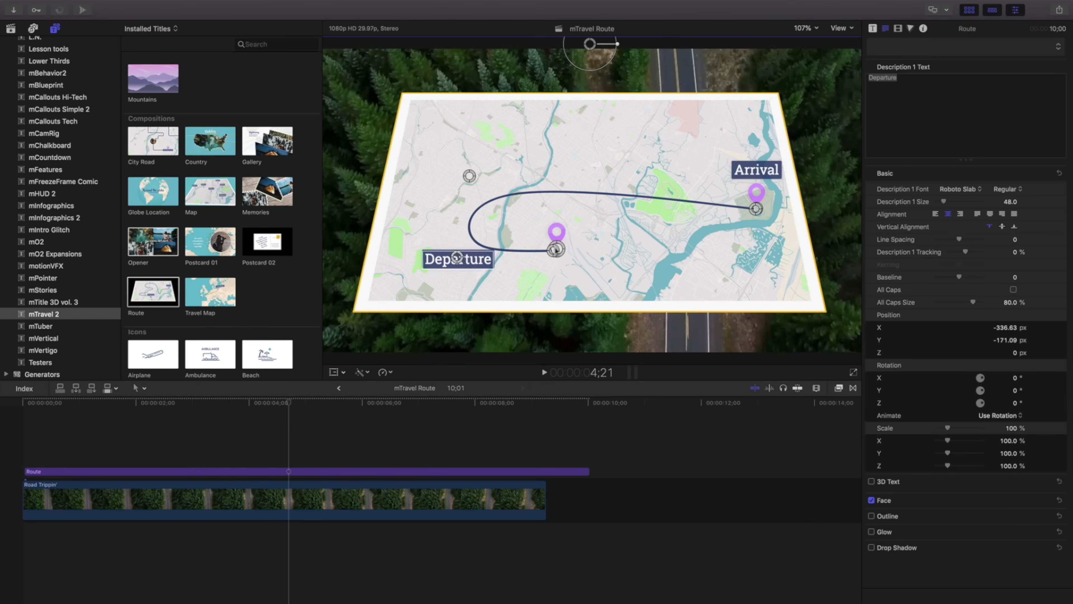
left_click_drag(457, 259, 476, 248)
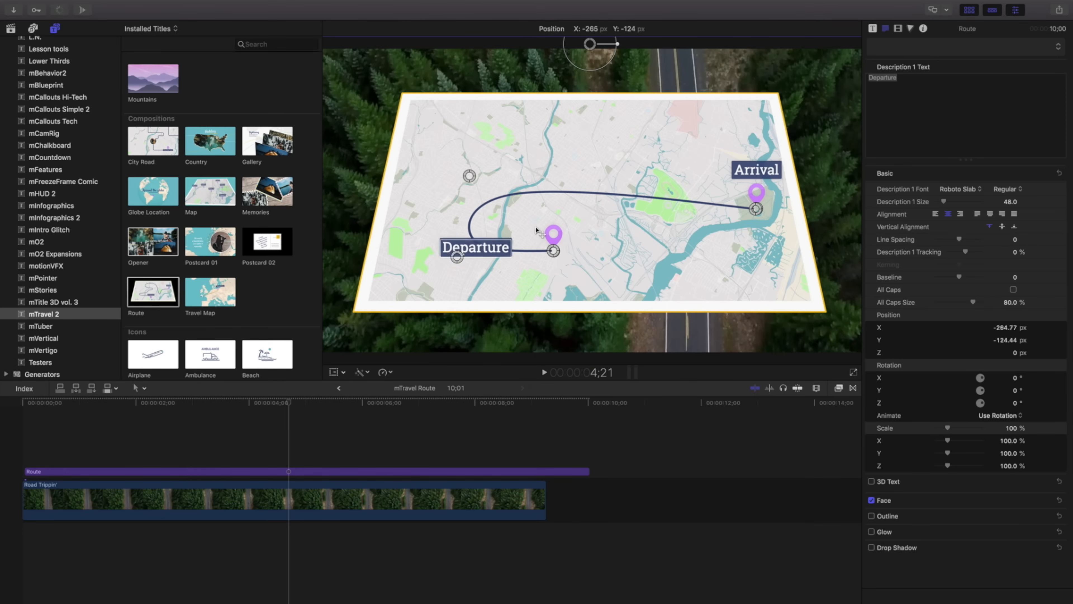
left_click_drag(476, 247, 557, 211)
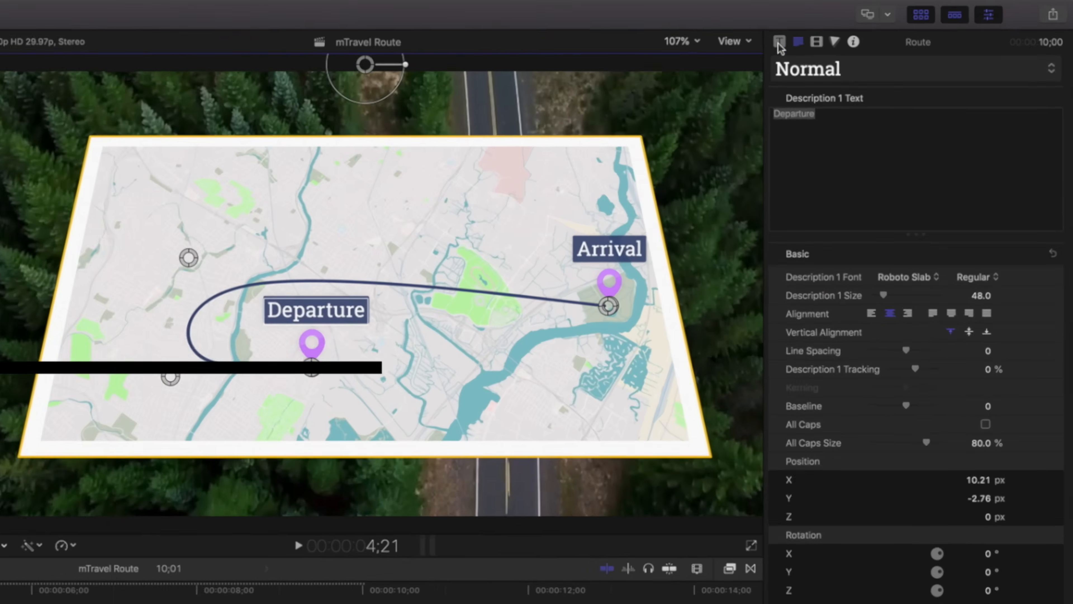
- Make the route line Linear with joints, purple colour and thickness 14
left_click(772, 42)
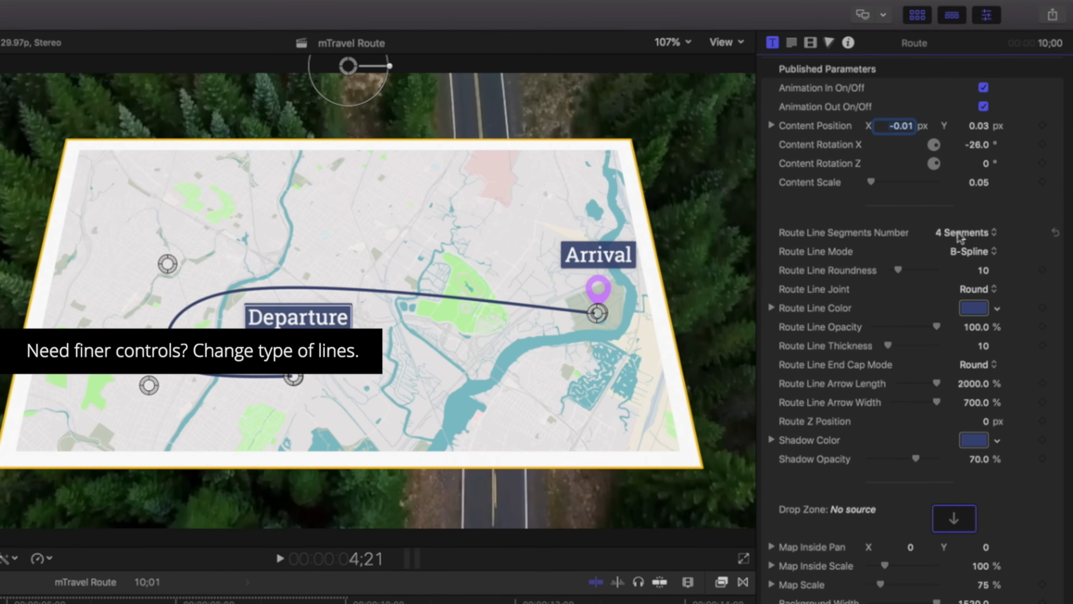
left_click(971, 251)
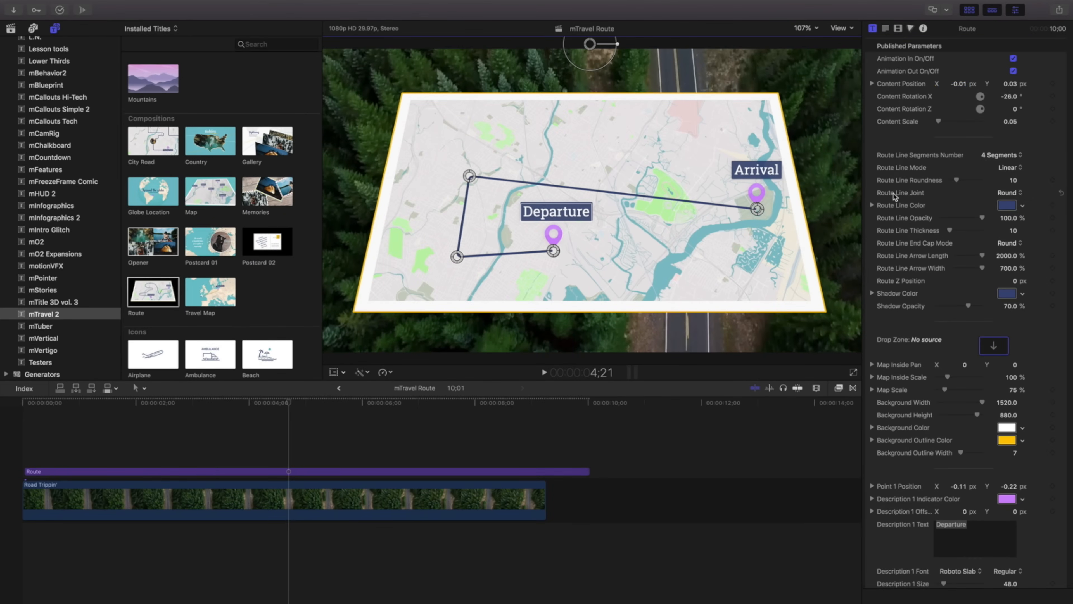
left_click(1007, 192)
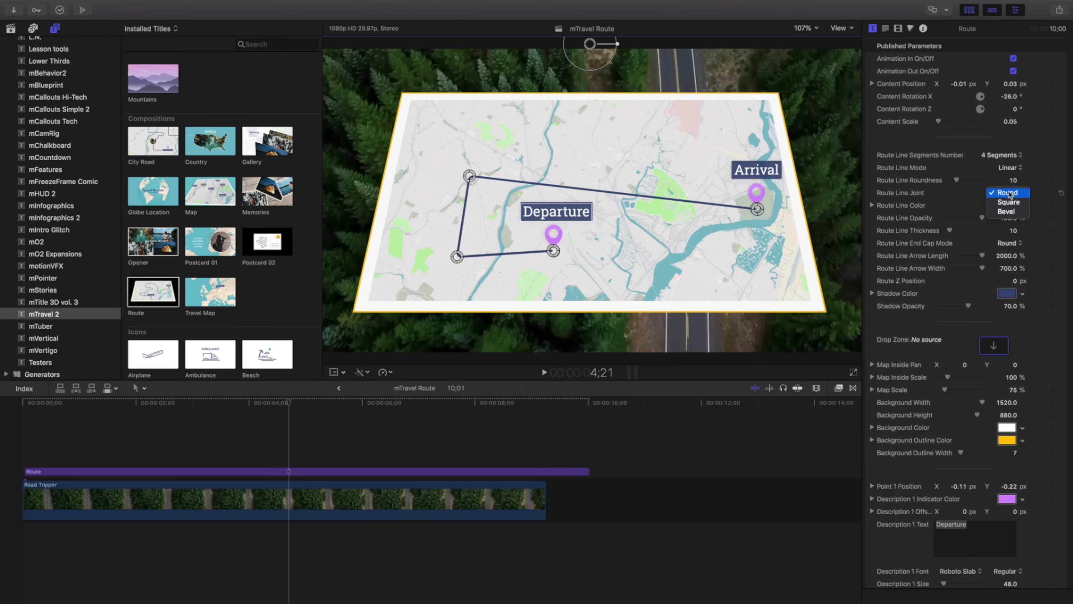
left_click(1006, 204)
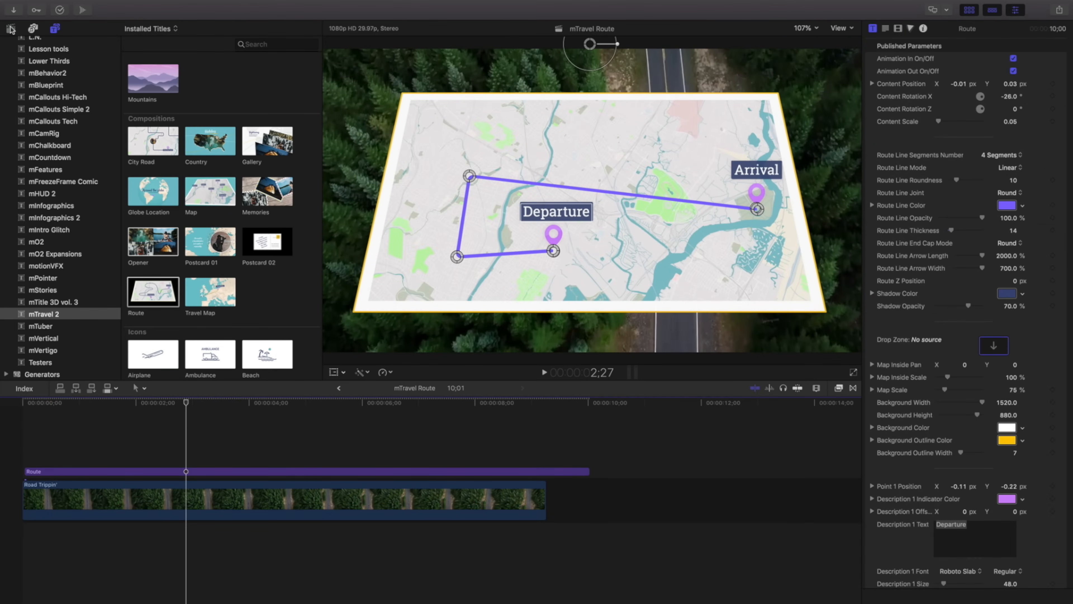
left_click(10, 28)
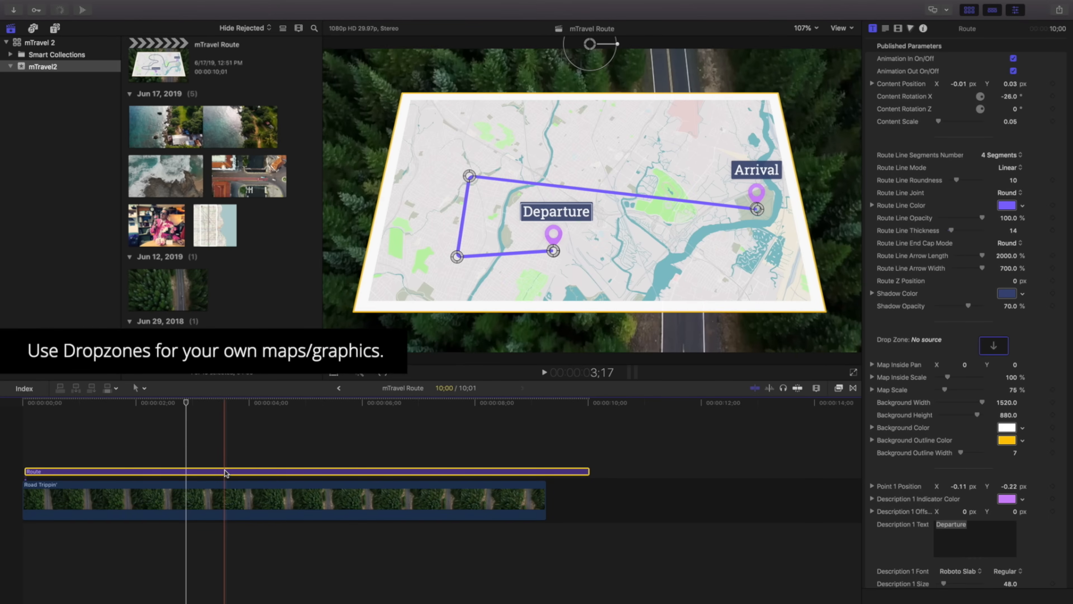
- Drop the Milwaukee map clip in, scale it to about 387%, and move Arrival toward the top
left_click(993, 345)
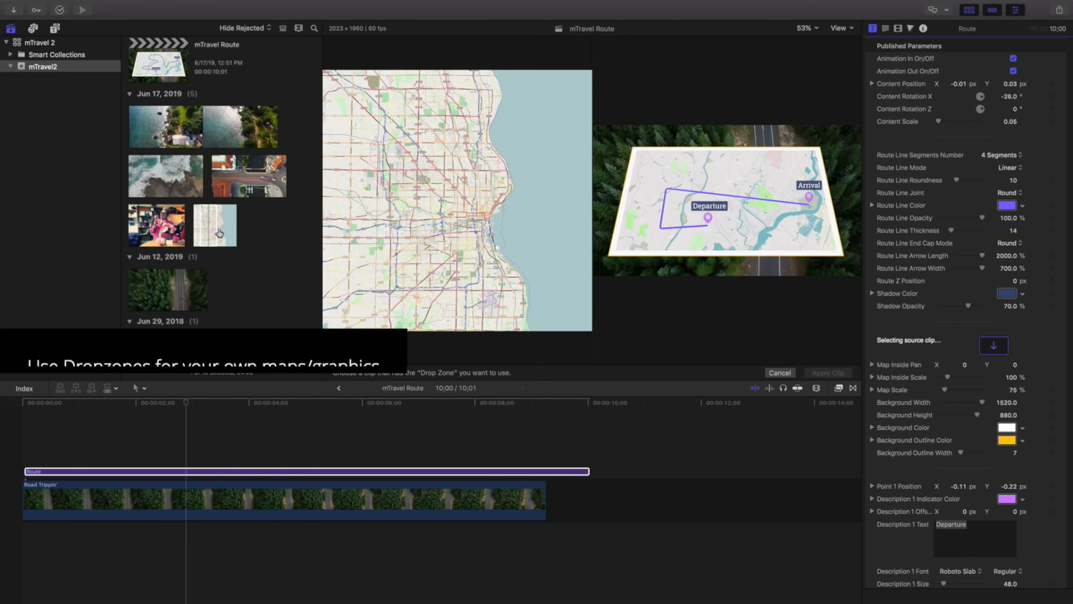
left_click(214, 225)
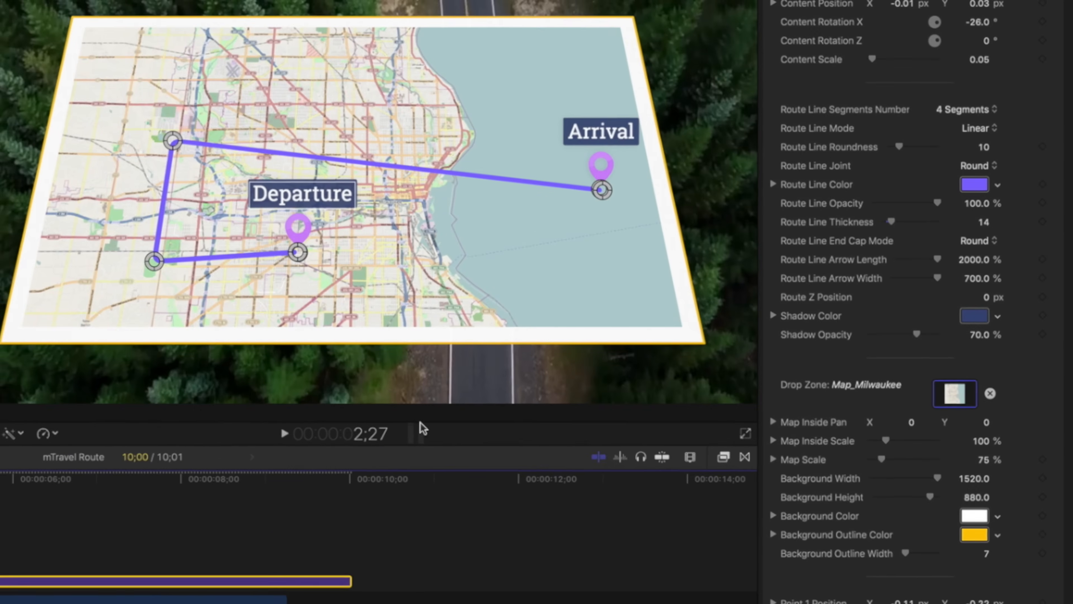
left_click_drag(886, 442, 935, 442)
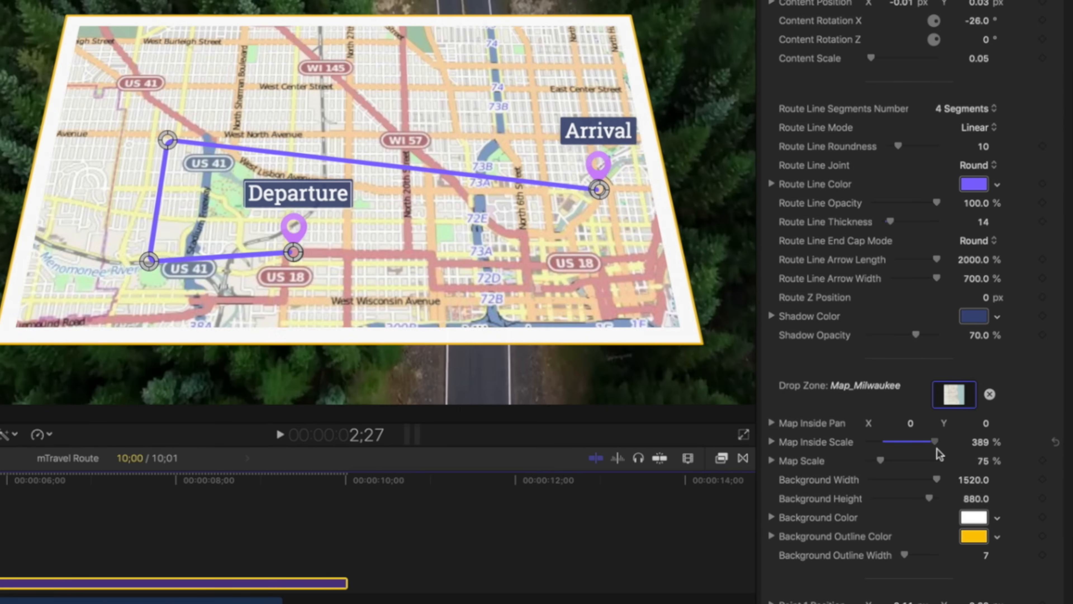
left_click_drag(917, 442, 931, 442)
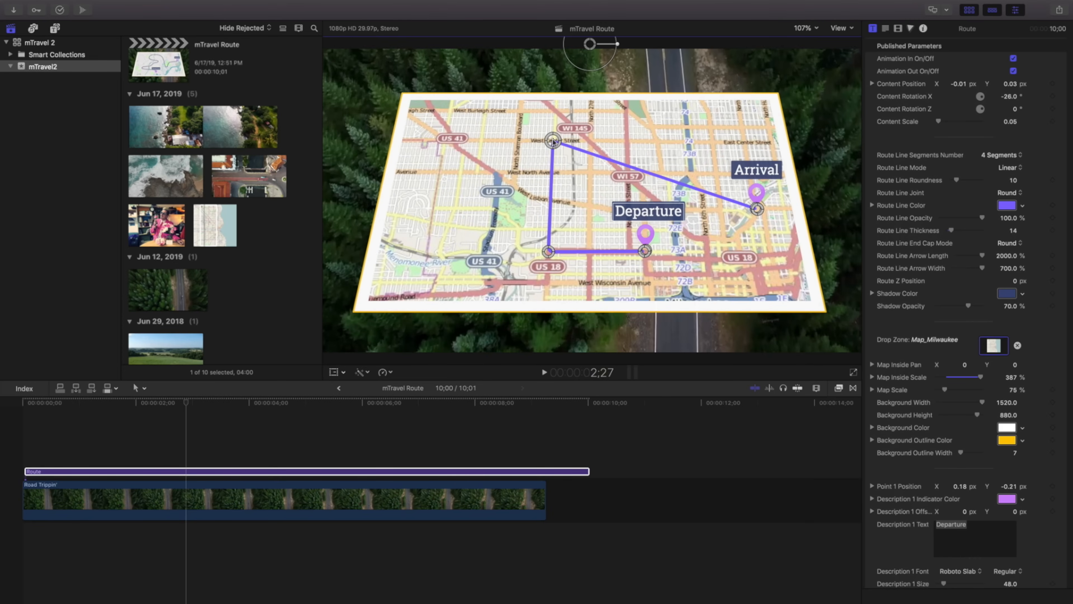
left_click_drag(756, 209, 714, 143)
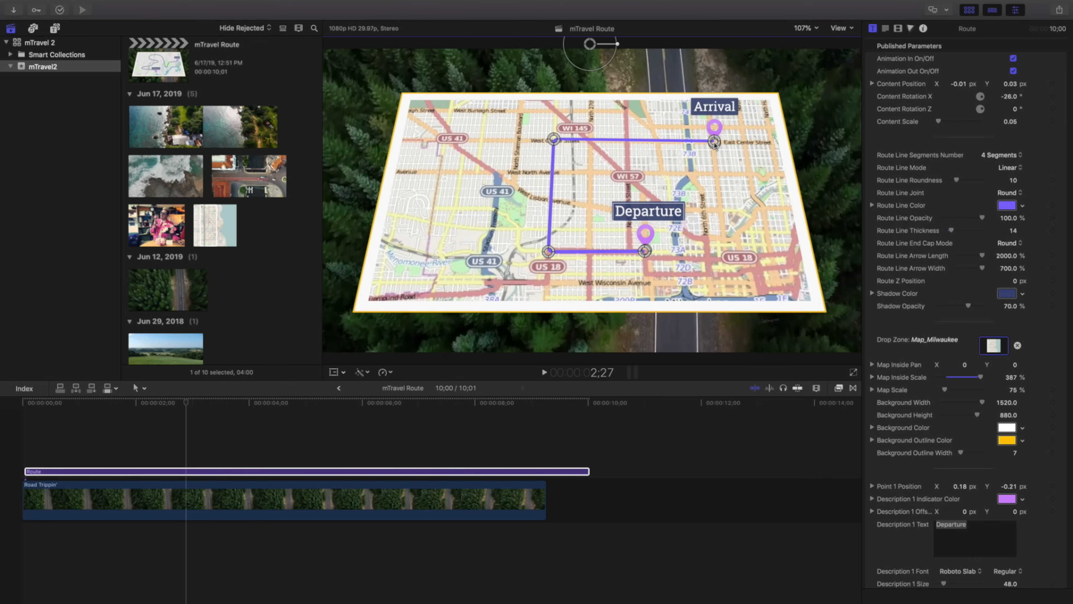
mouse_move(562, 381)
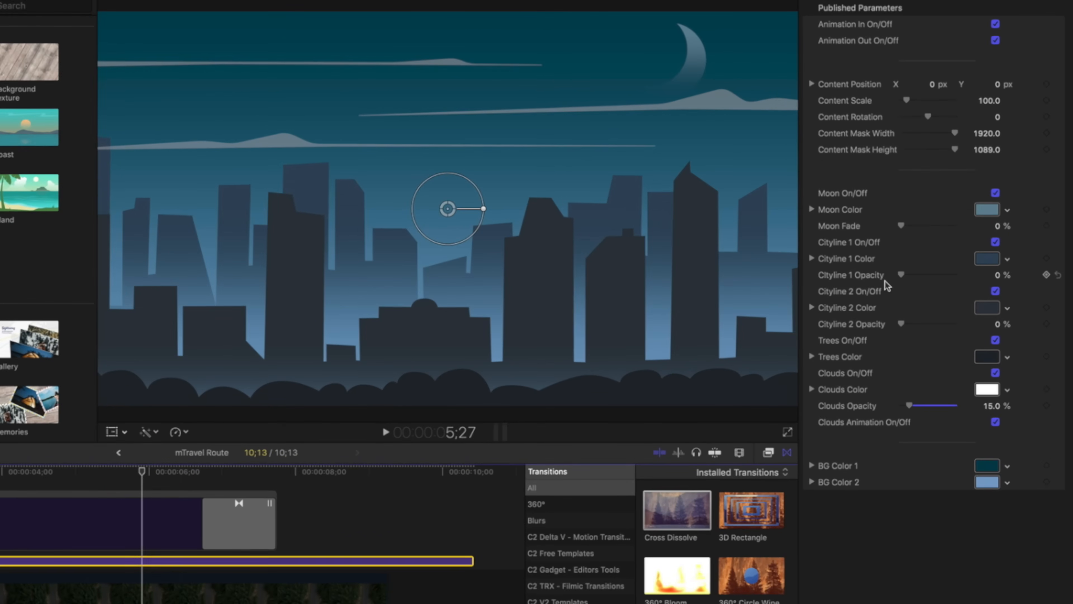
- Hide the City background's moon and recolour its sky light blue and green
left_click(995, 192)
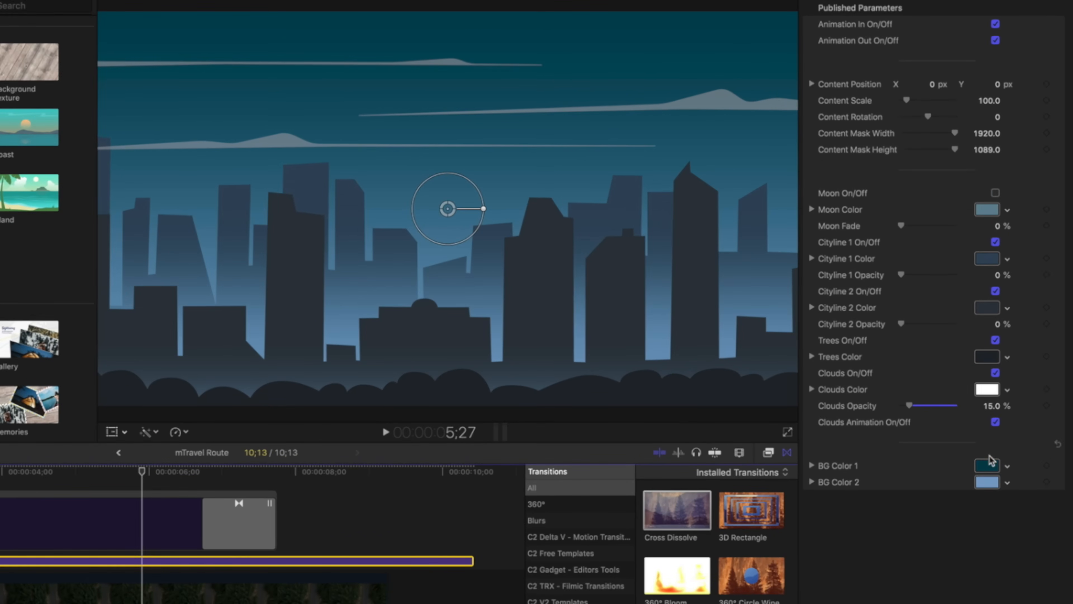
left_click(988, 466)
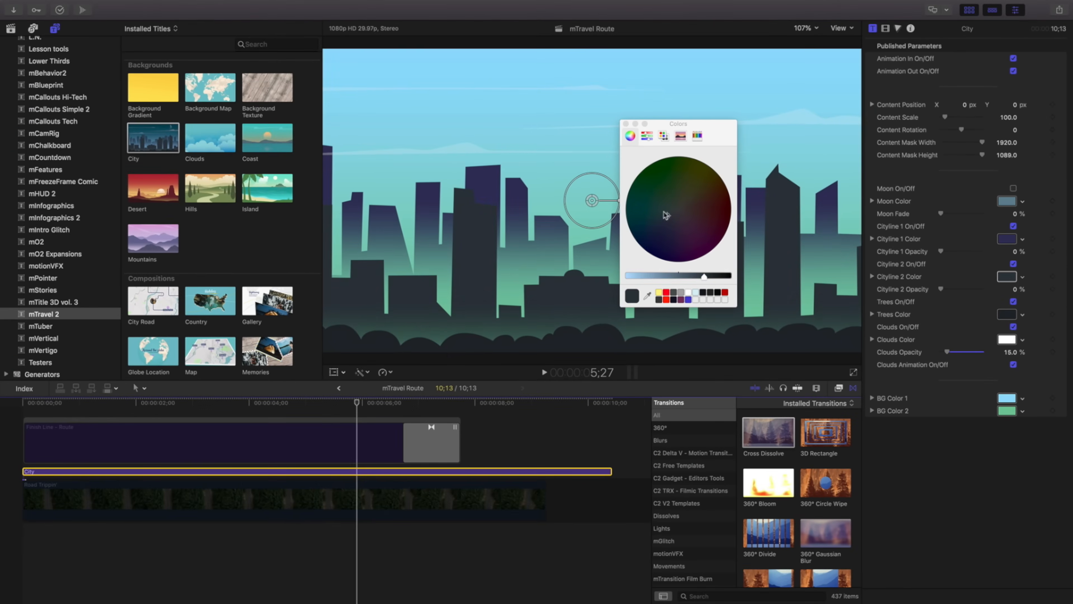
left_click(624, 124)
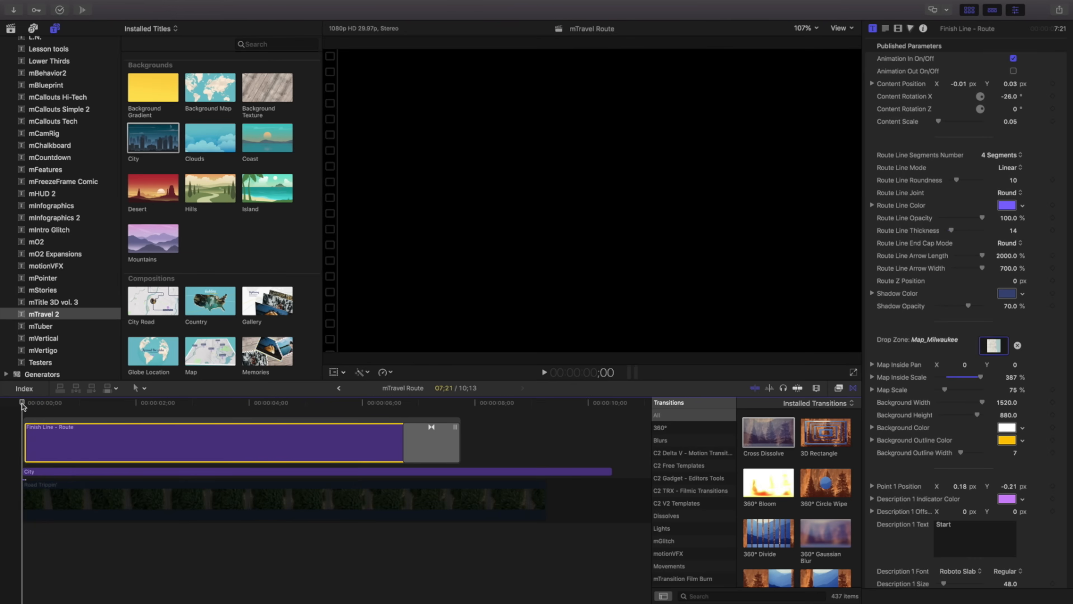
left_click(544, 372)
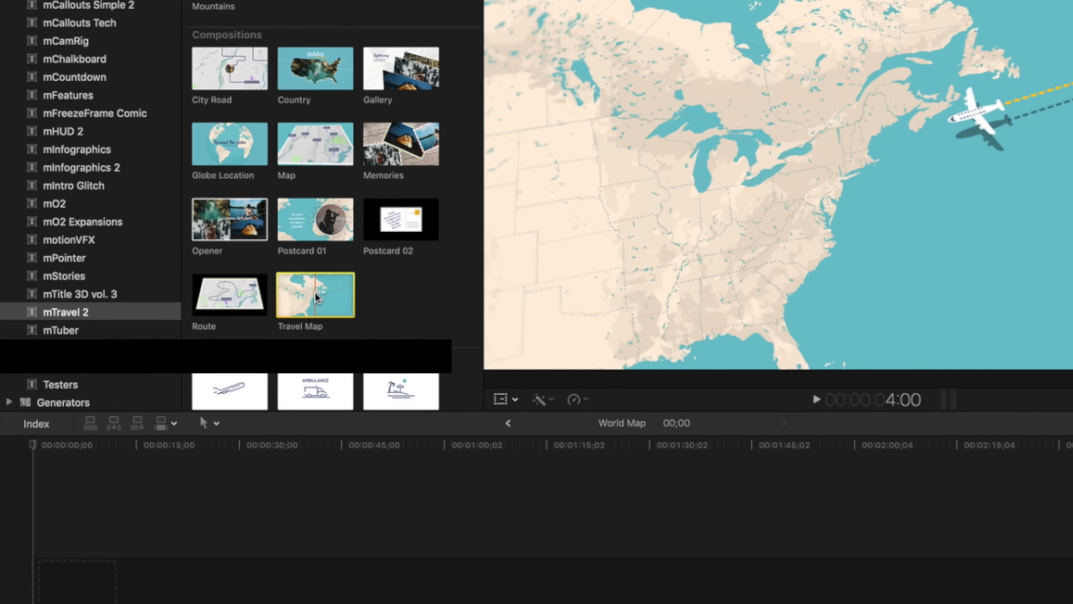
- Add the Travel Map composition to the World Map timeline and preview its animation
left_click_drag(314, 295, 107, 568)
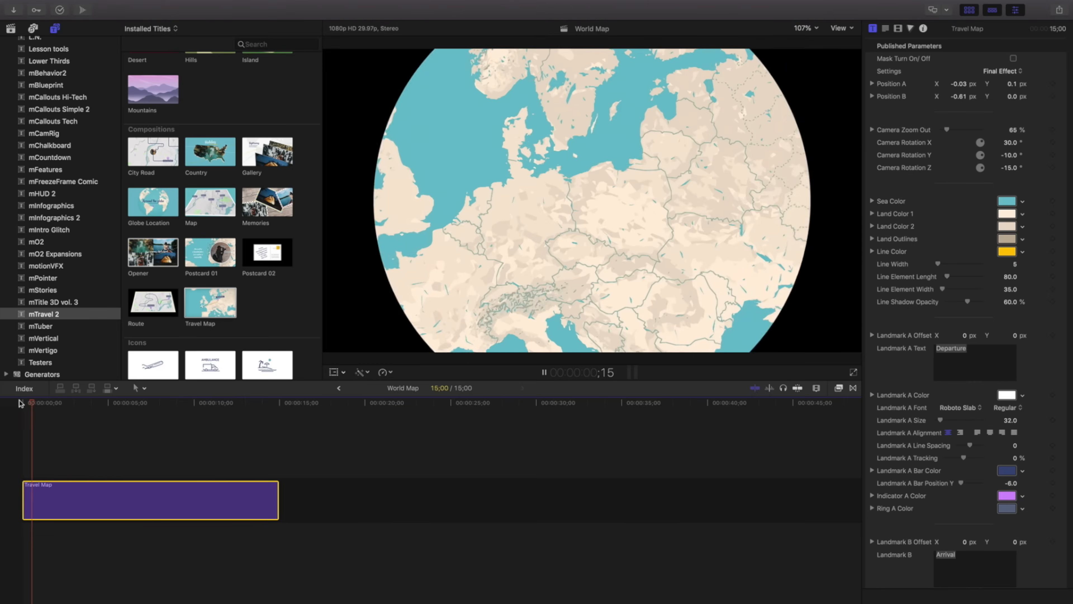
left_click(116, 403)
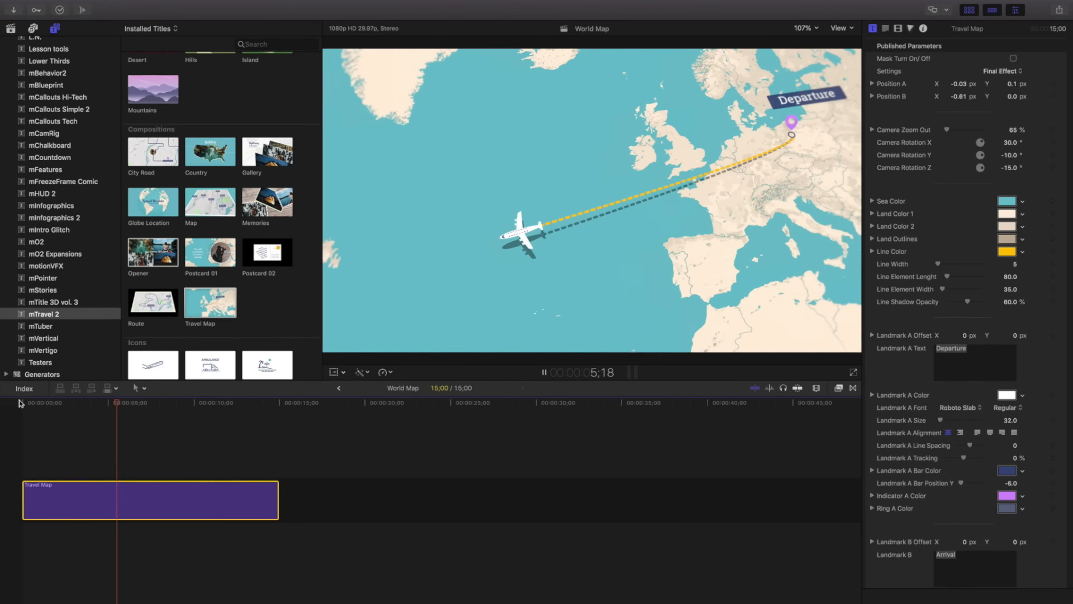
left_click(202, 402)
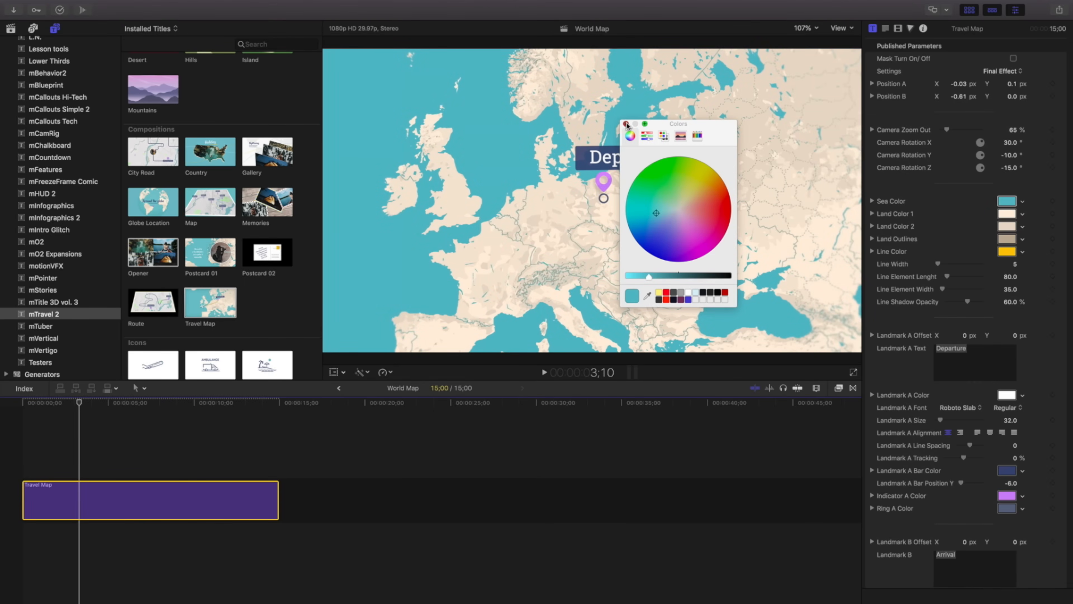
- Tint the map's land colours and outlines green with a red flight line
left_click(672, 213)
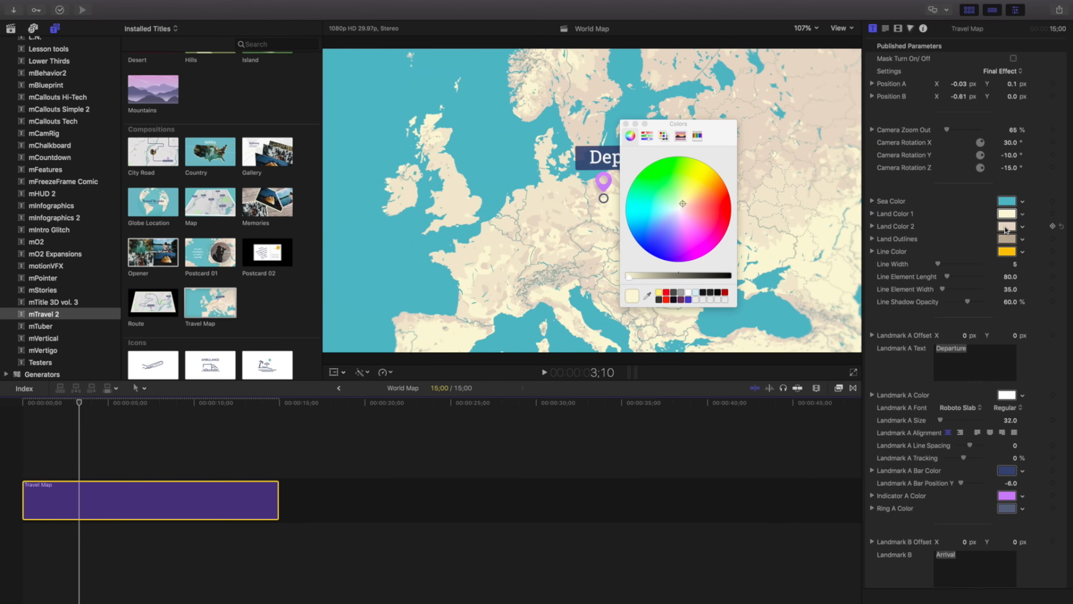
left_click(674, 198)
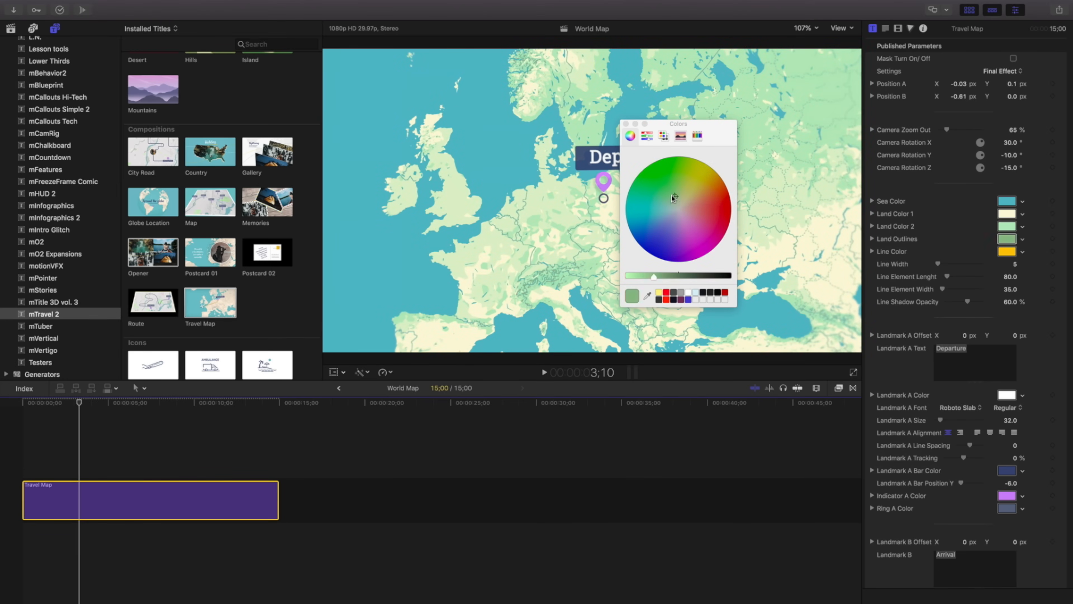
left_click(704, 186)
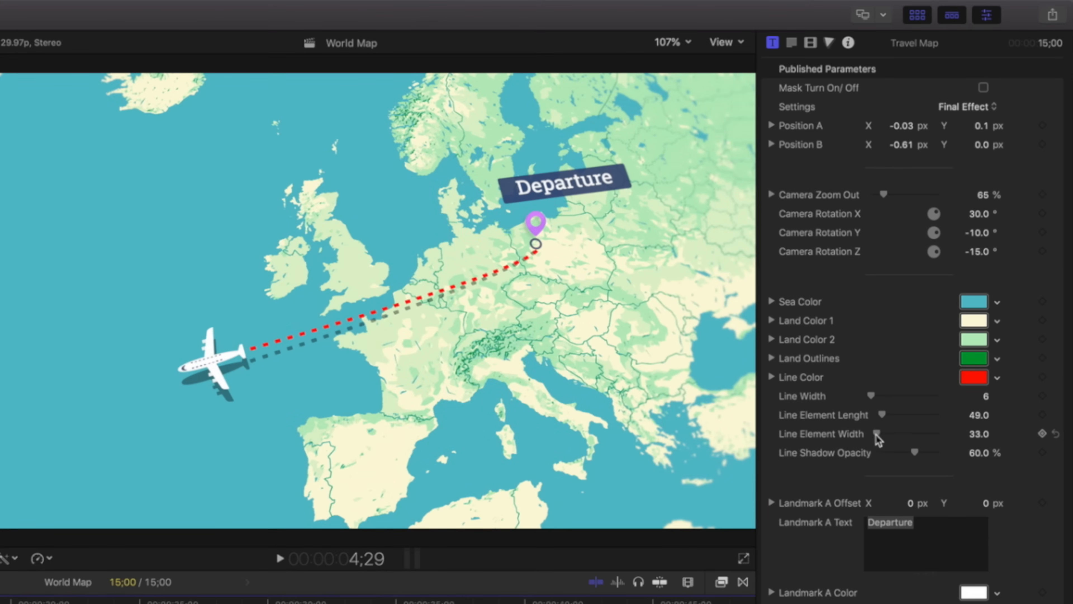
- In Set Location mode, place Position A in the eastern US and Position B in Southeast Asia
left_click(964, 106)
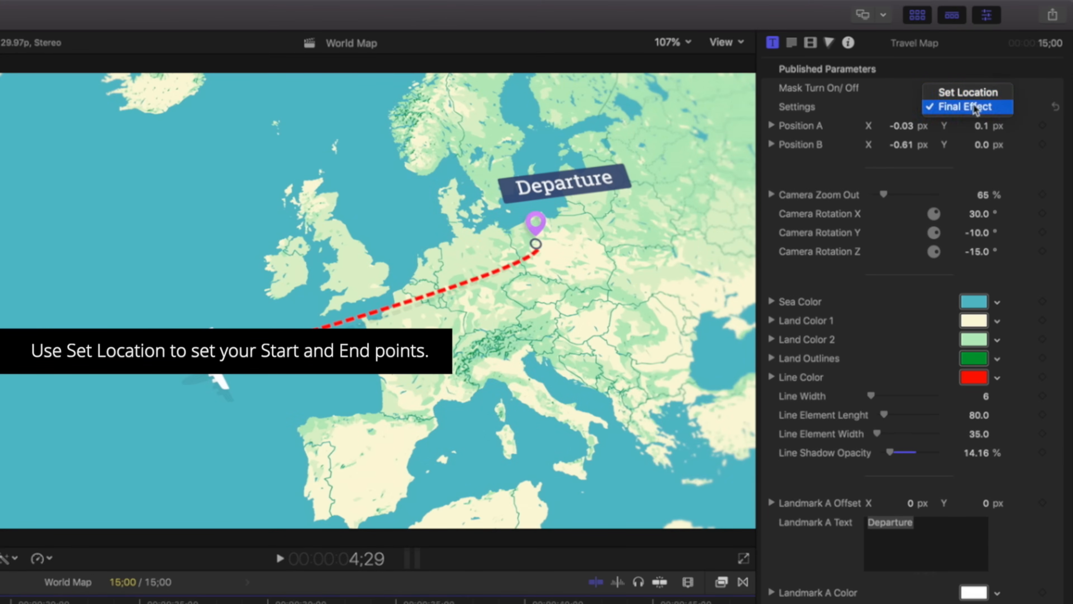
mouse_move(967, 93)
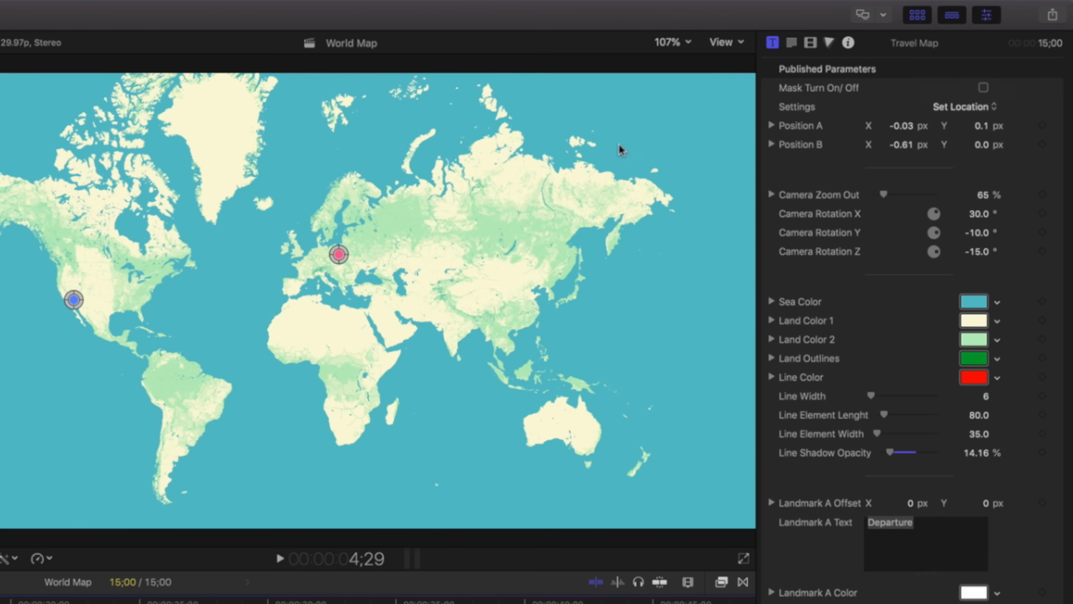
left_click_drag(338, 254, 128, 277)
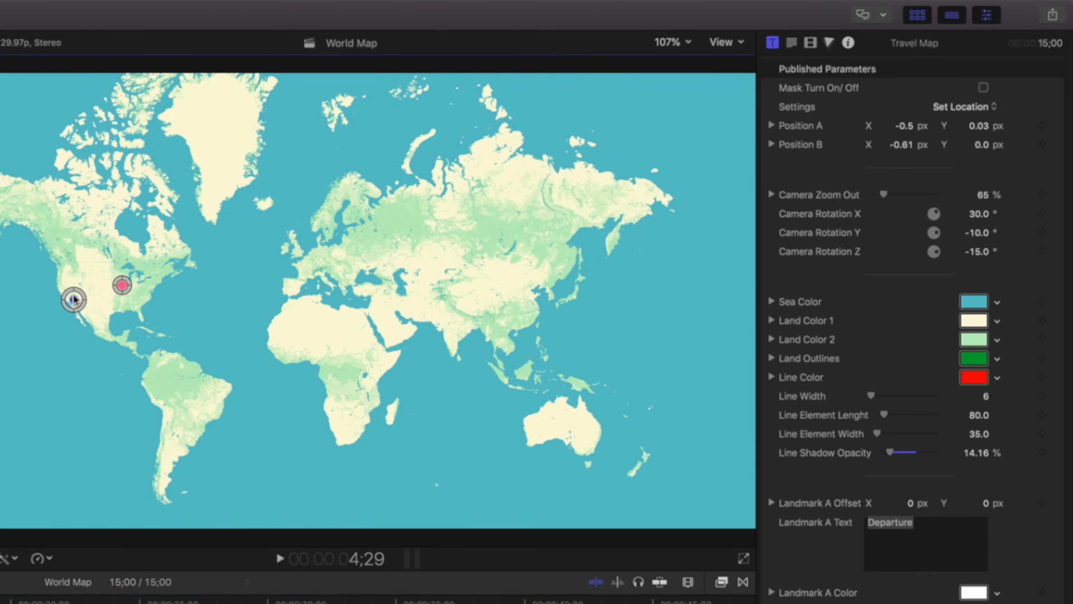
left_click_drag(72, 302, 268, 322)
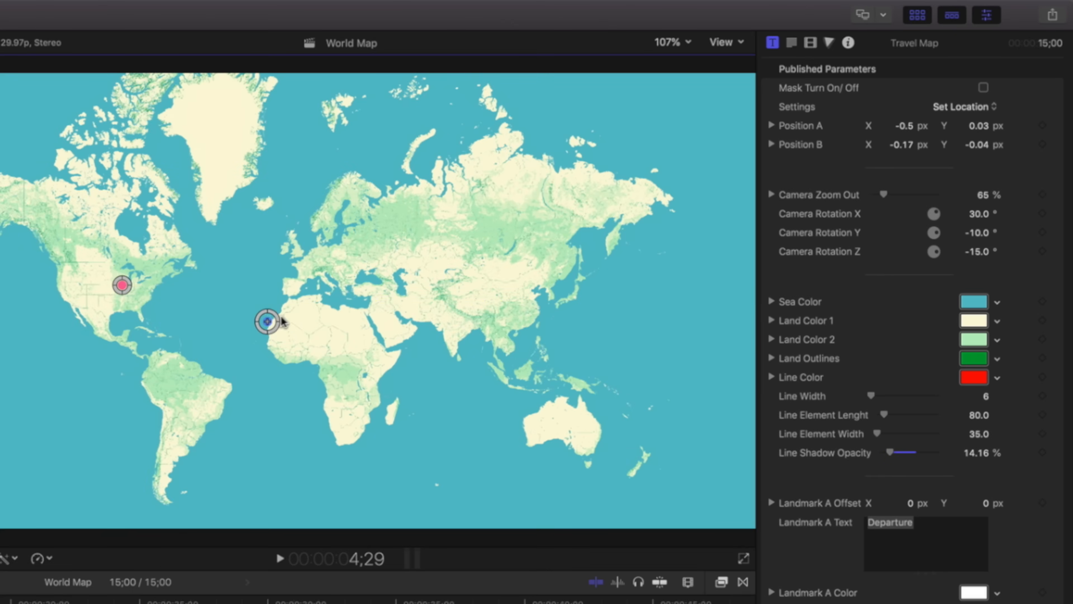
left_click_drag(266, 322, 514, 335)
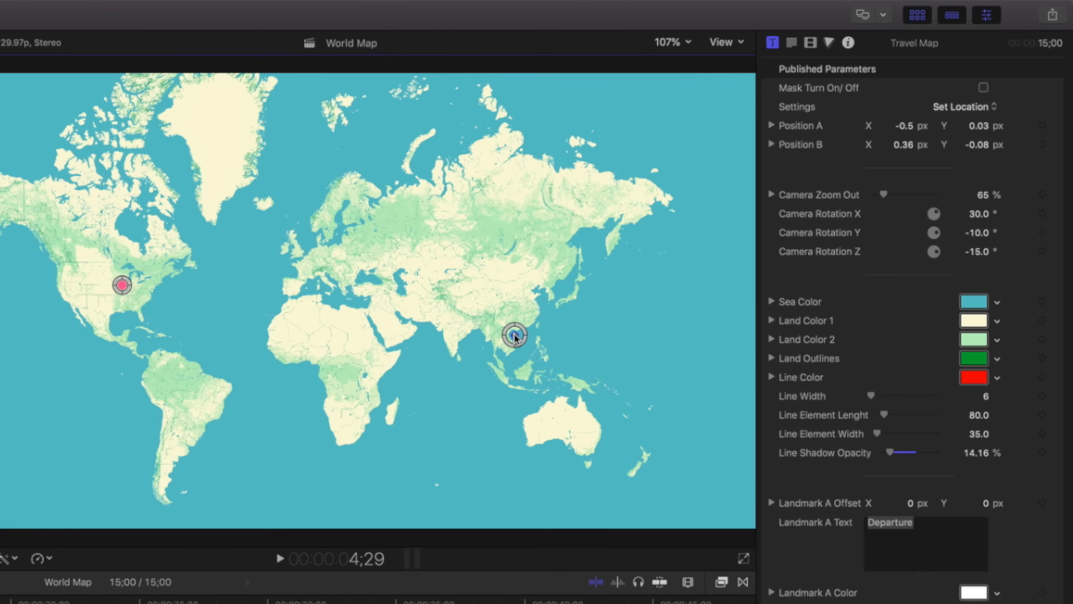
- Return Settings to Final Effect and give the line a faint shadow
left_click(961, 106)
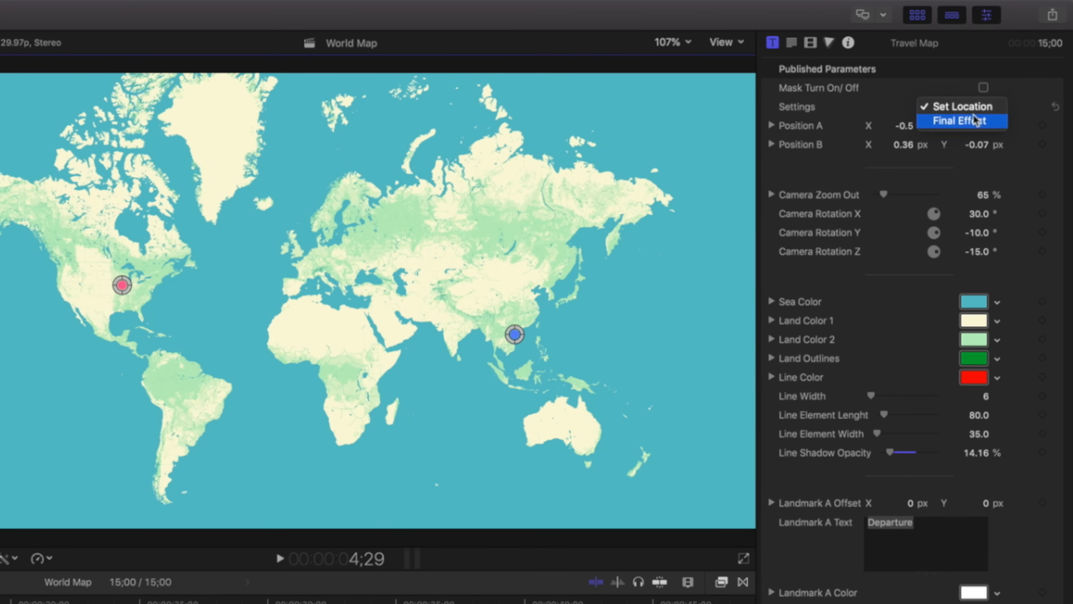
left_click(961, 121)
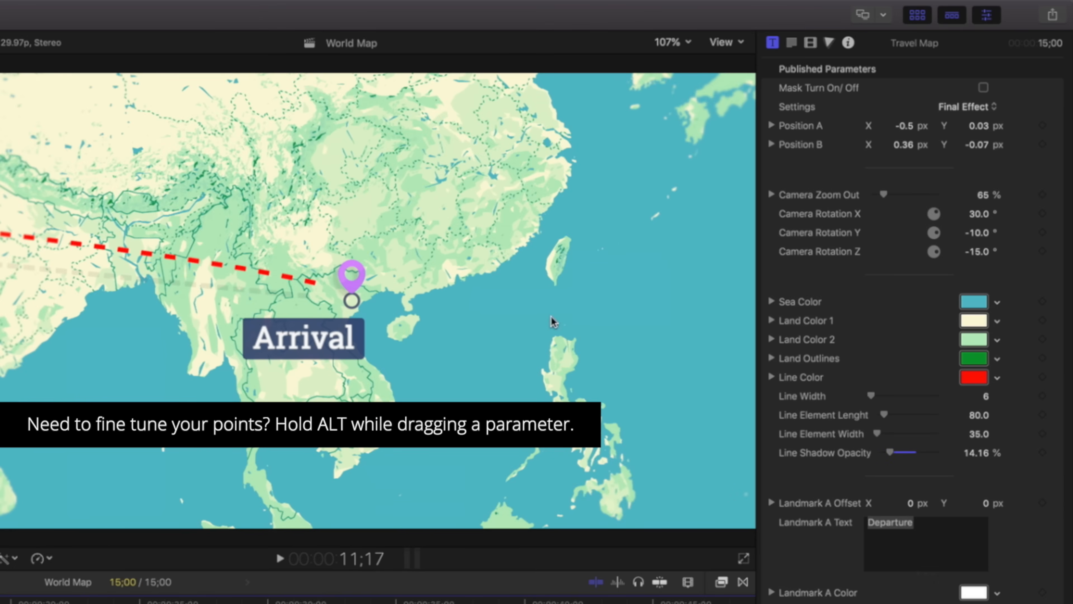
left_click_drag(984, 144, 966, 144)
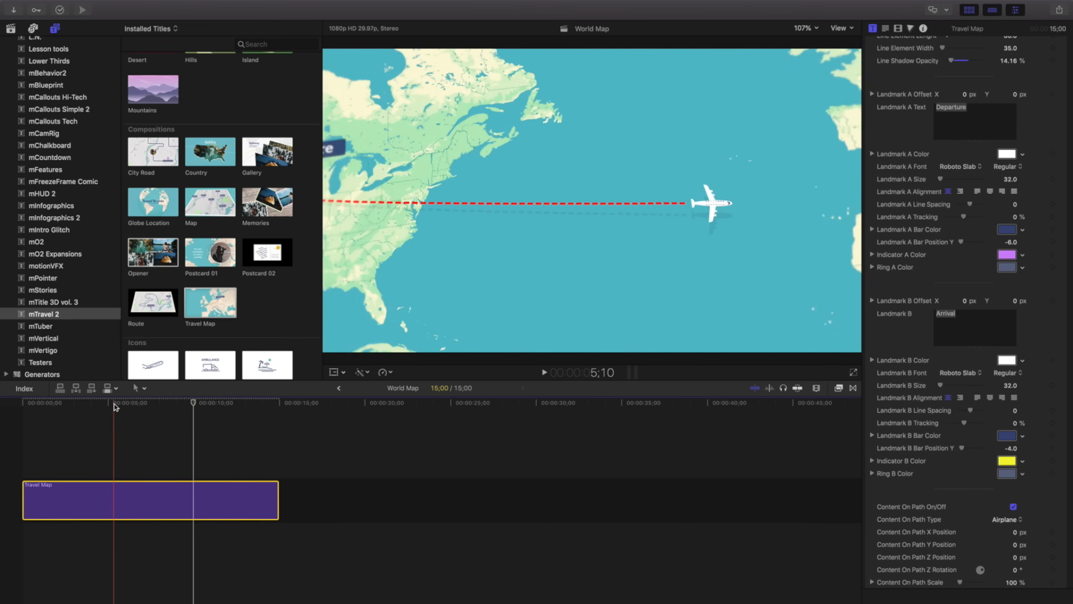
- Switch Content On Path to a Drop Zone holding the pink-suit clip
left_click(104, 403)
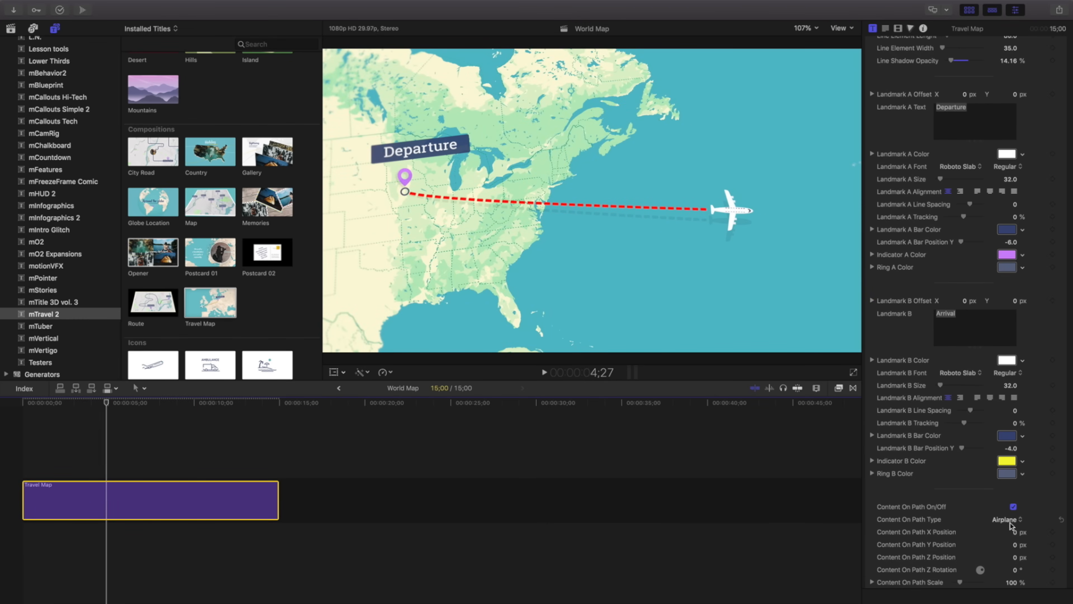
mouse_move(1010, 525)
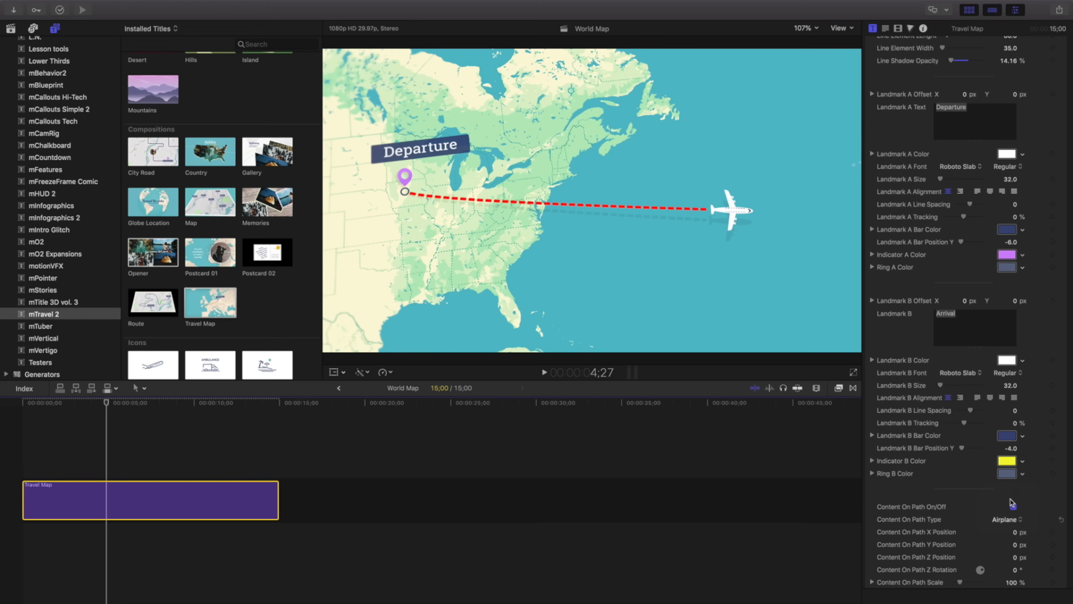
left_click(1007, 519)
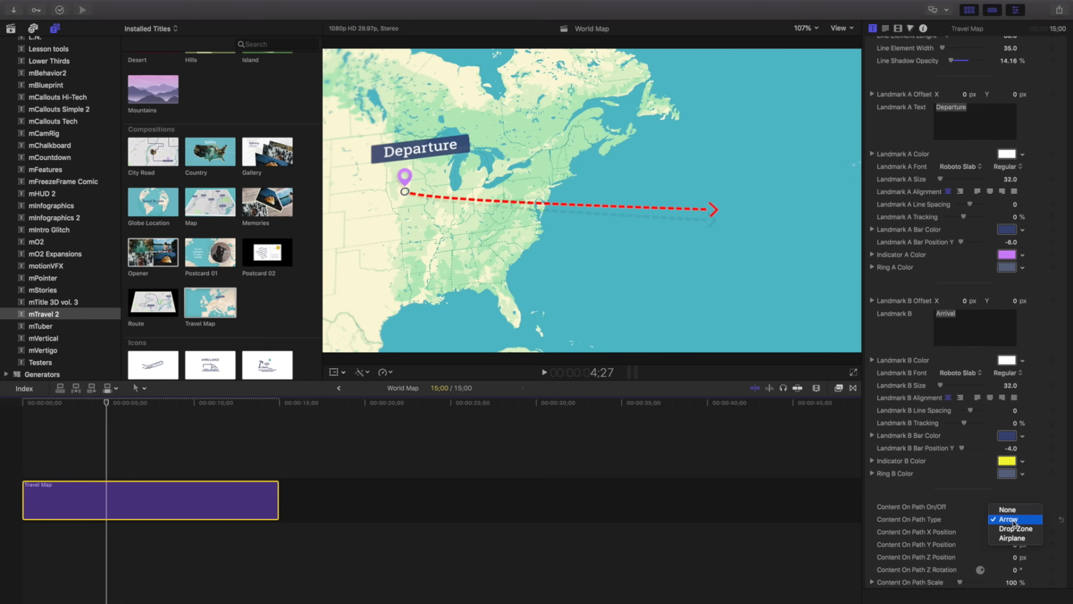
left_click(1016, 527)
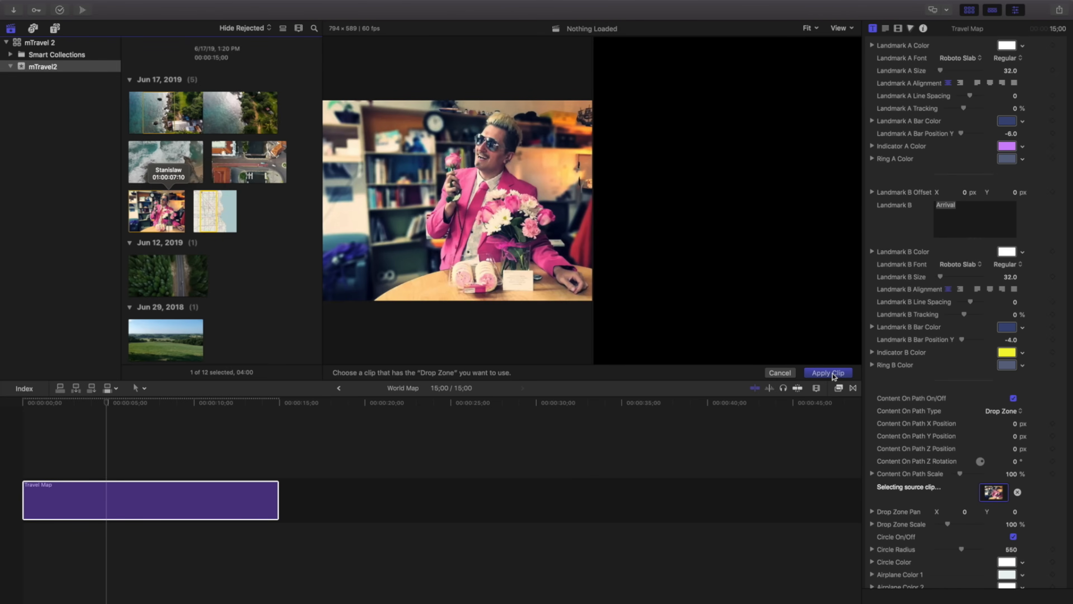
left_click(827, 373)
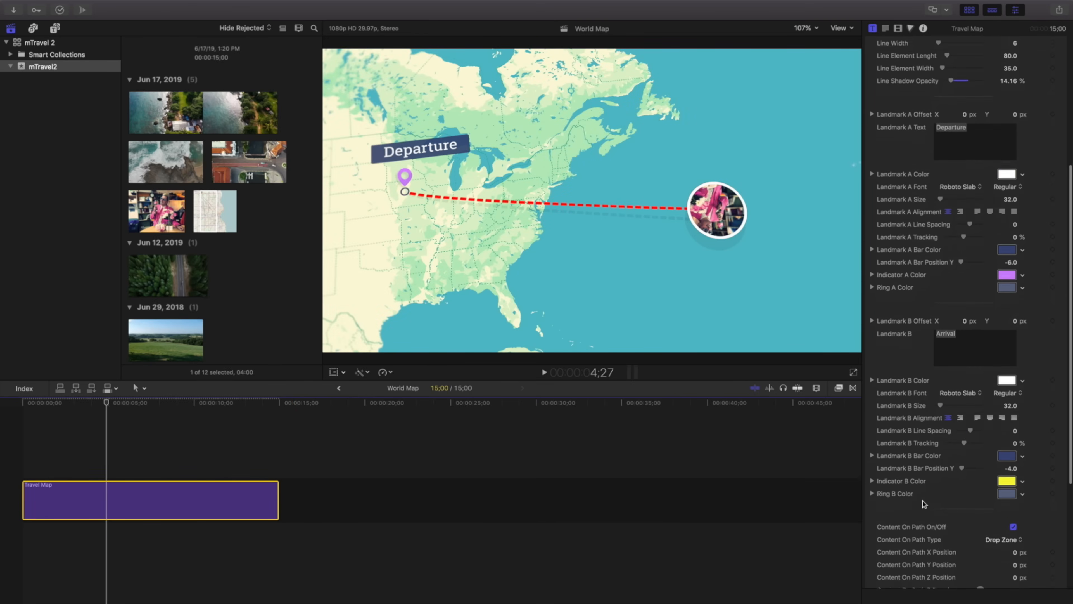
- Enlarge the drop zone footage to 170% within the travelling circle
scroll("down", 3)
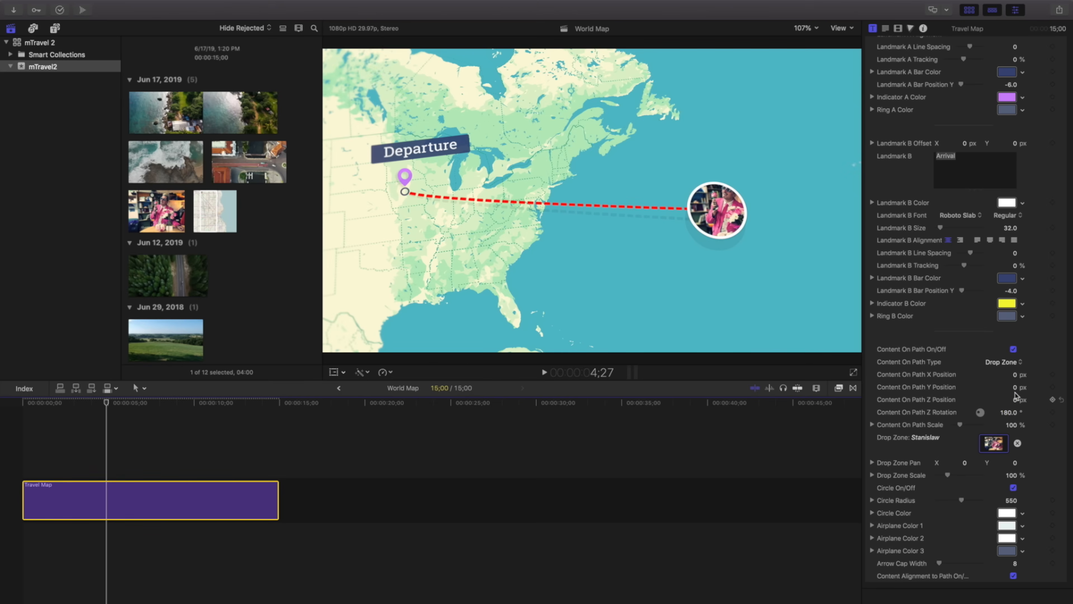
left_click_drag(949, 475, 957, 475)
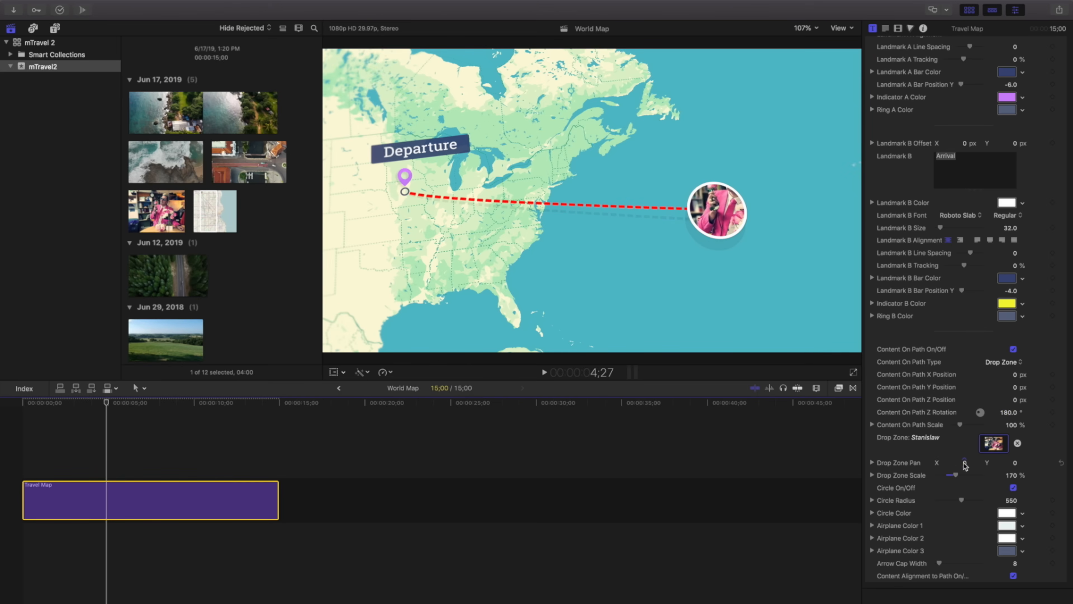
left_click_drag(965, 462, 957, 463)
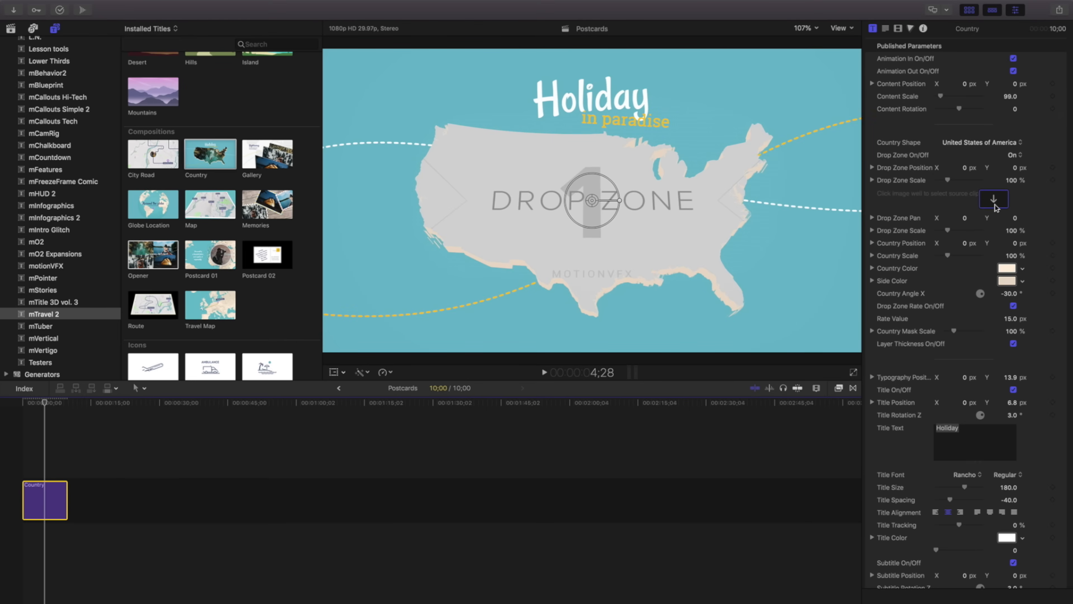
- Fill the country drop zone with Green Acres footage and switch the shape to Canada
left_click(994, 198)
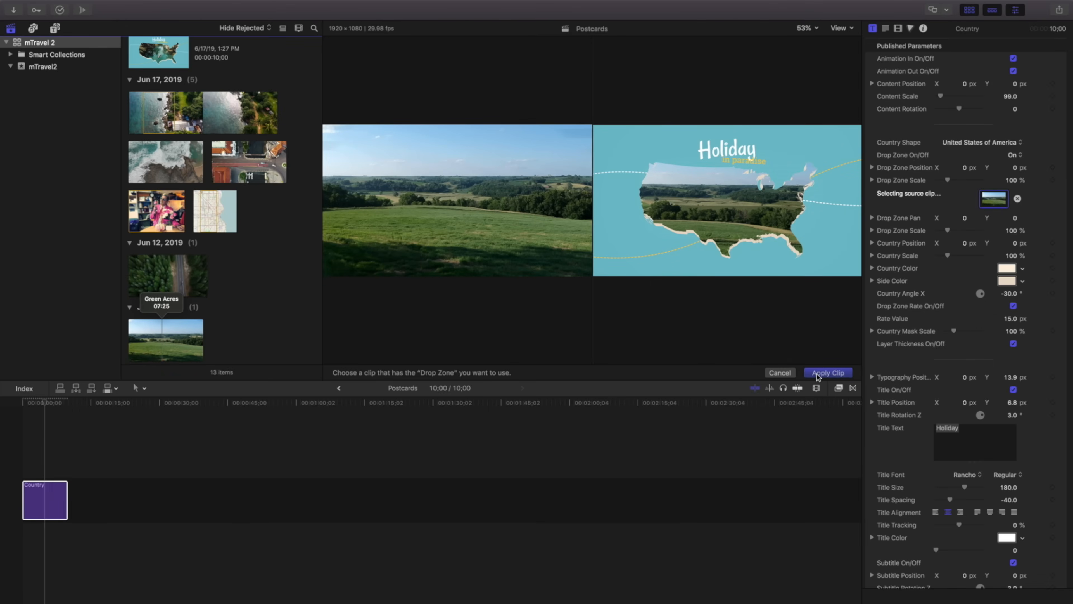
left_click(828, 372)
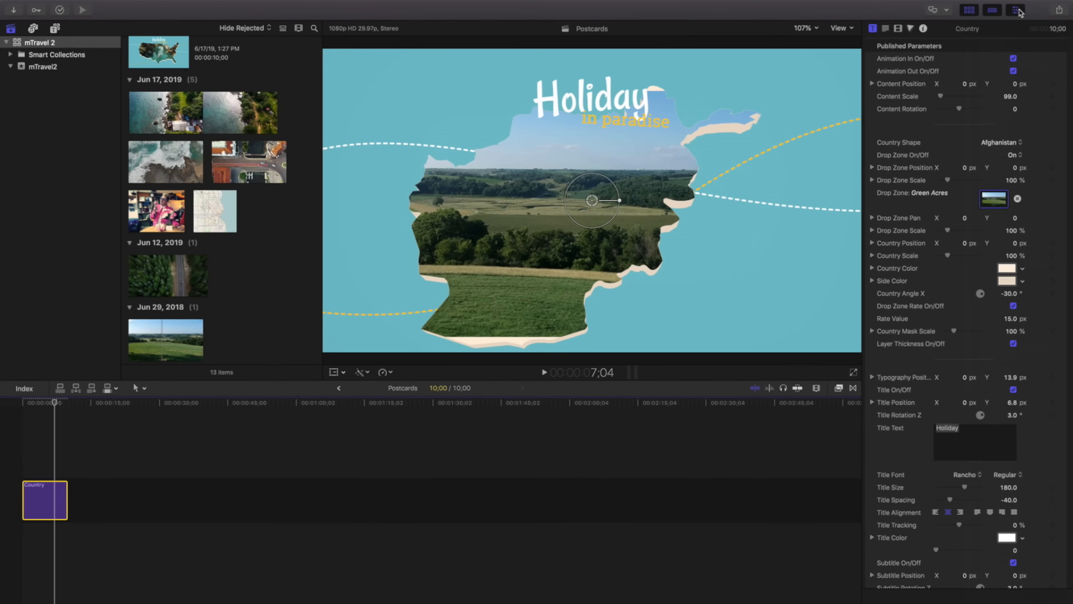
left_click(1000, 143)
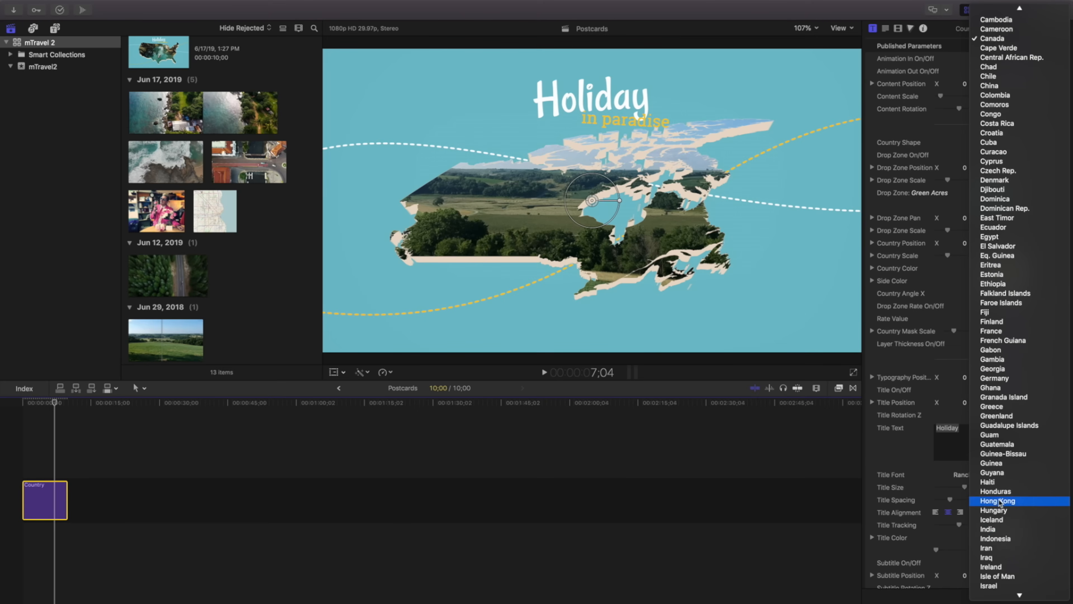
- Set Country Shape to Indonesia, turn the drop zone off, colour the land green with beige sides
left_click(994, 538)
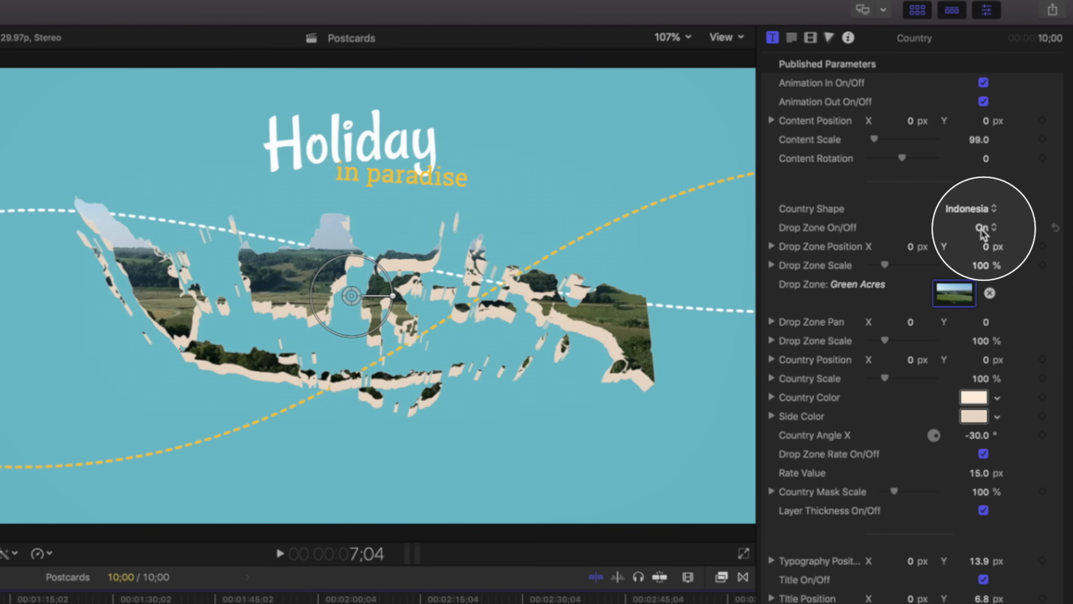
left_click(980, 228)
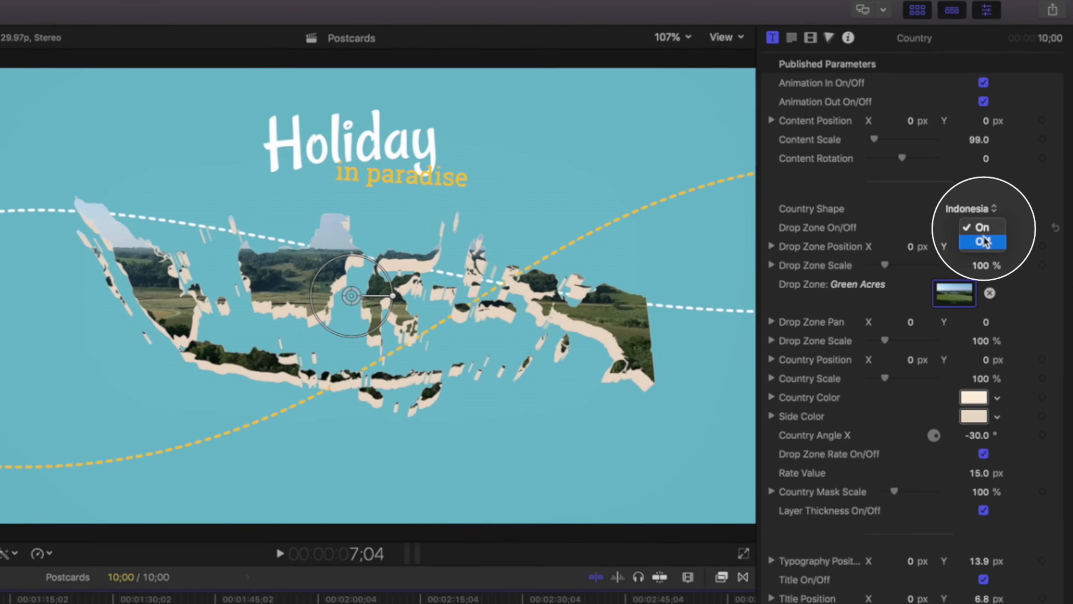
left_click(982, 242)
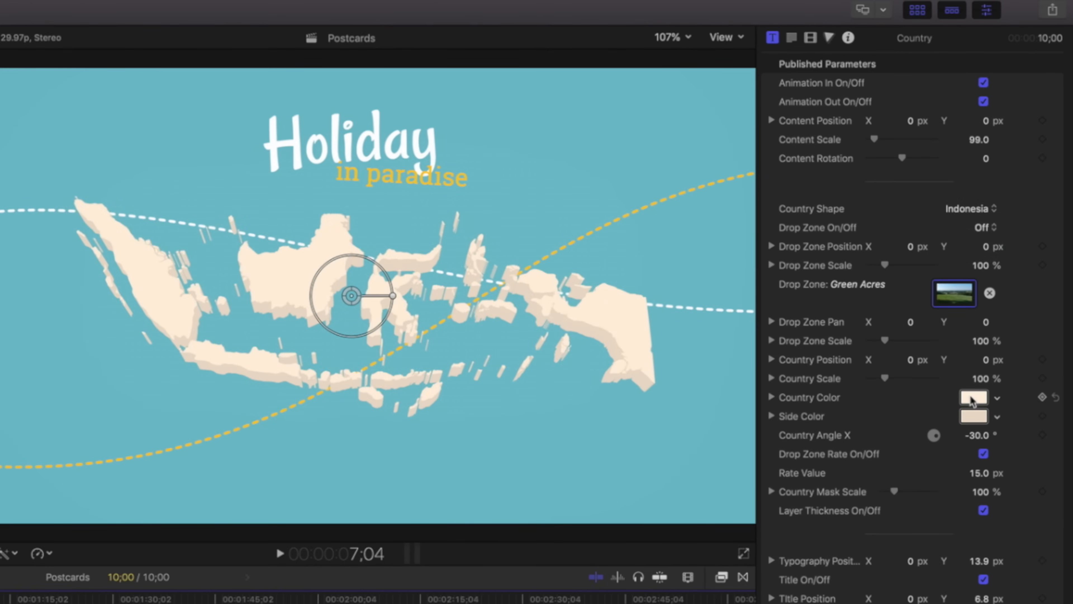
left_click(973, 397)
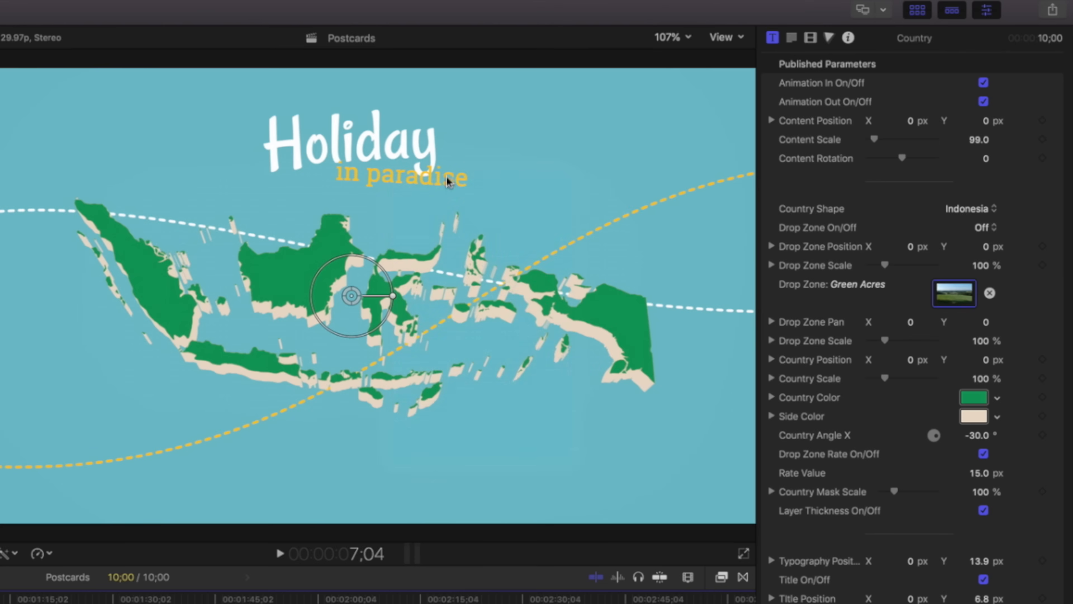
left_click(972, 416)
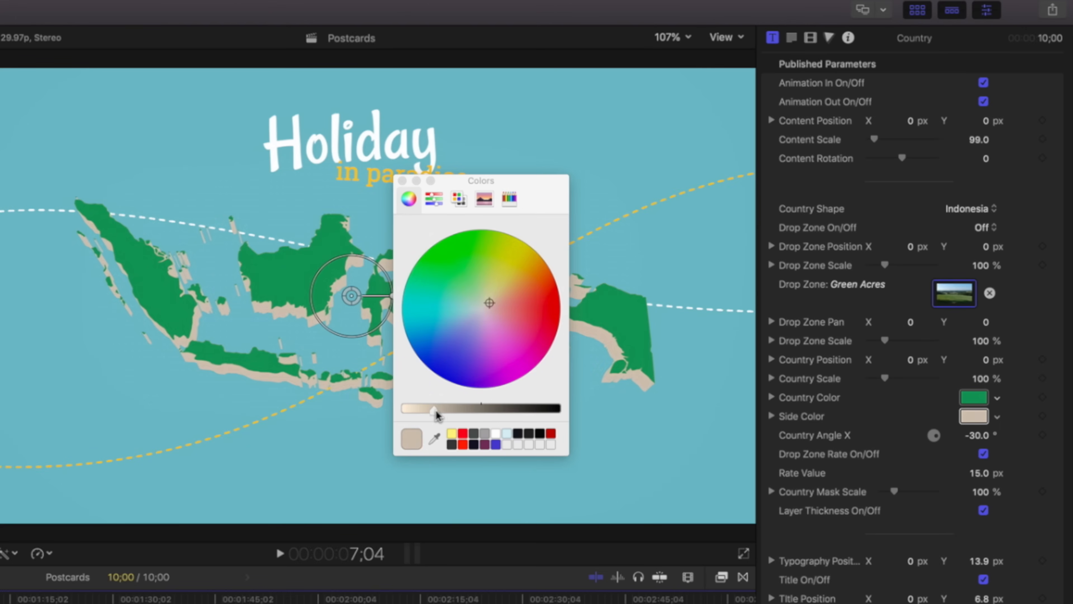